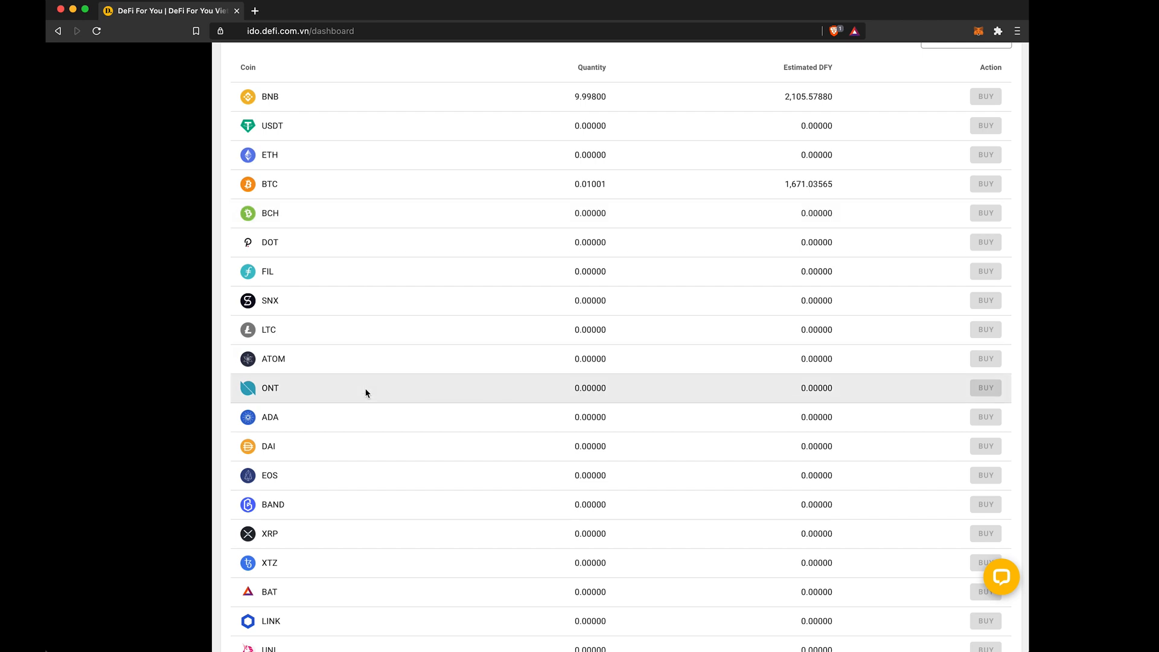
Download MetaMask and add it as a Brave browser extension.
scroll(down, 3)
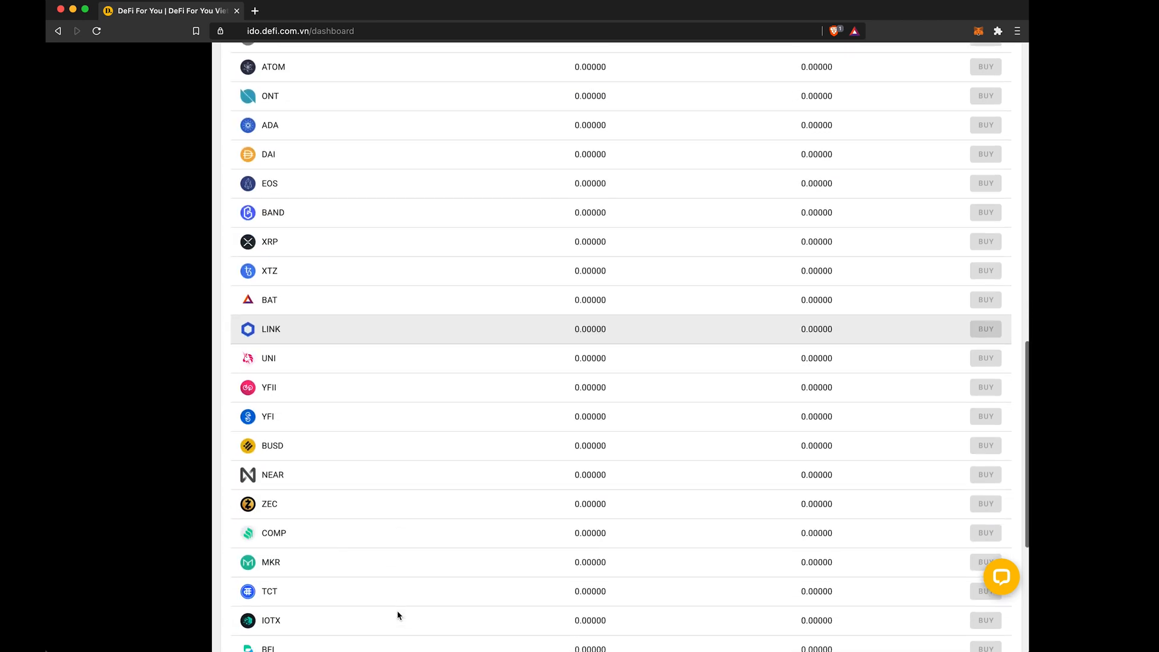
scroll(down, 3)
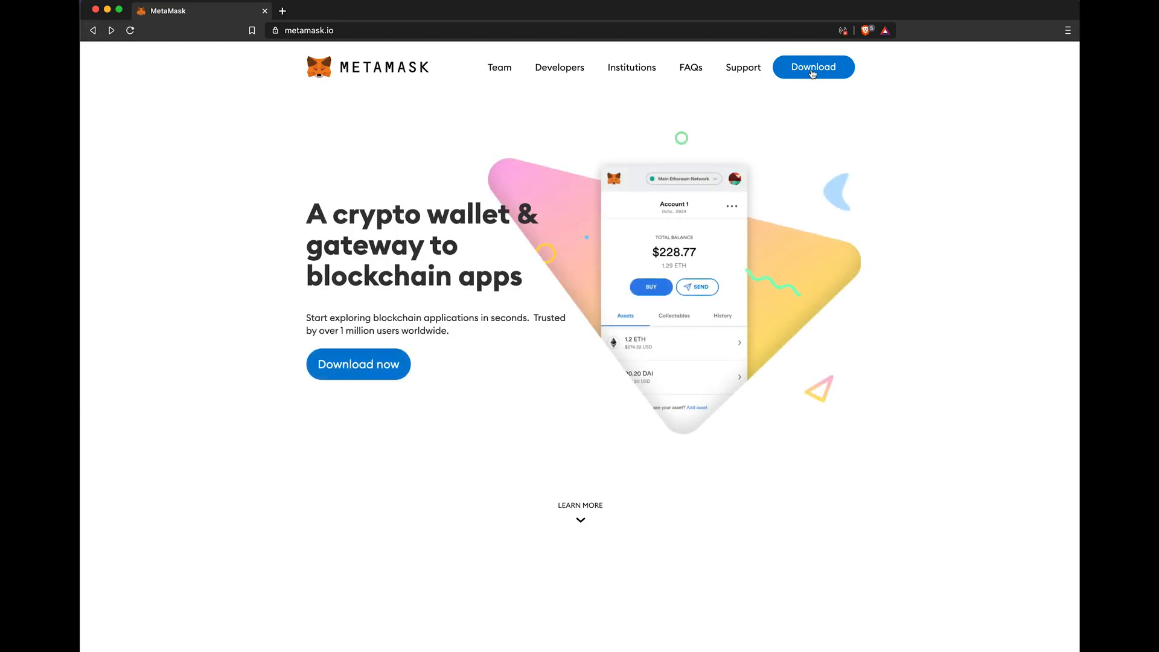
click(812, 66)
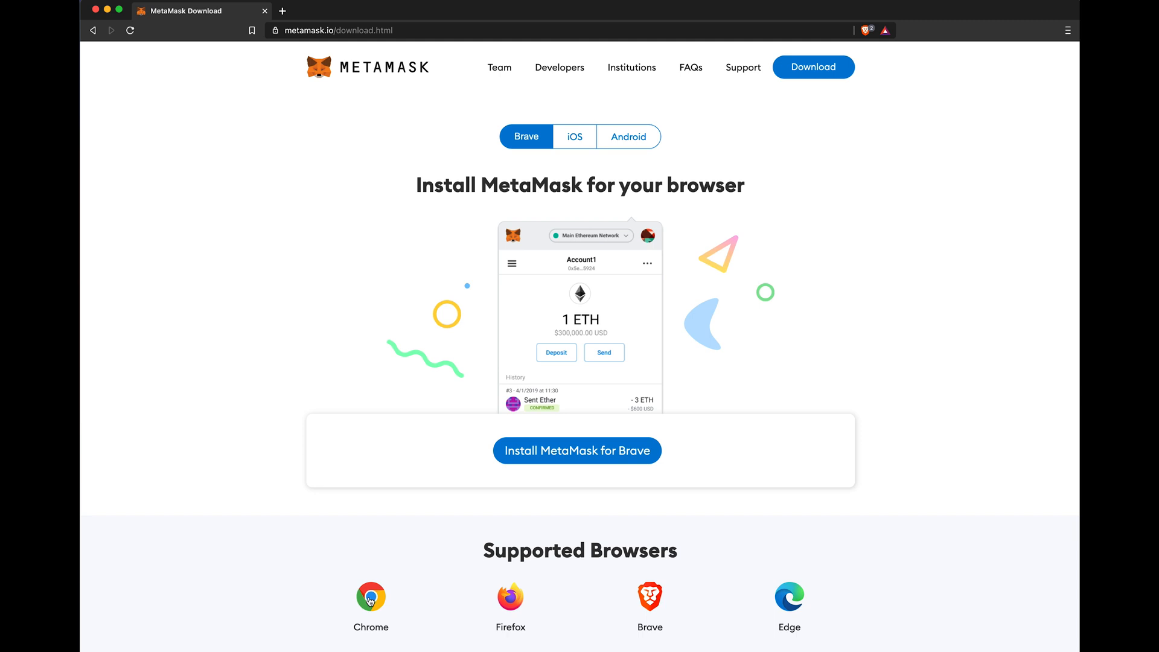
mouse_move(547, 451)
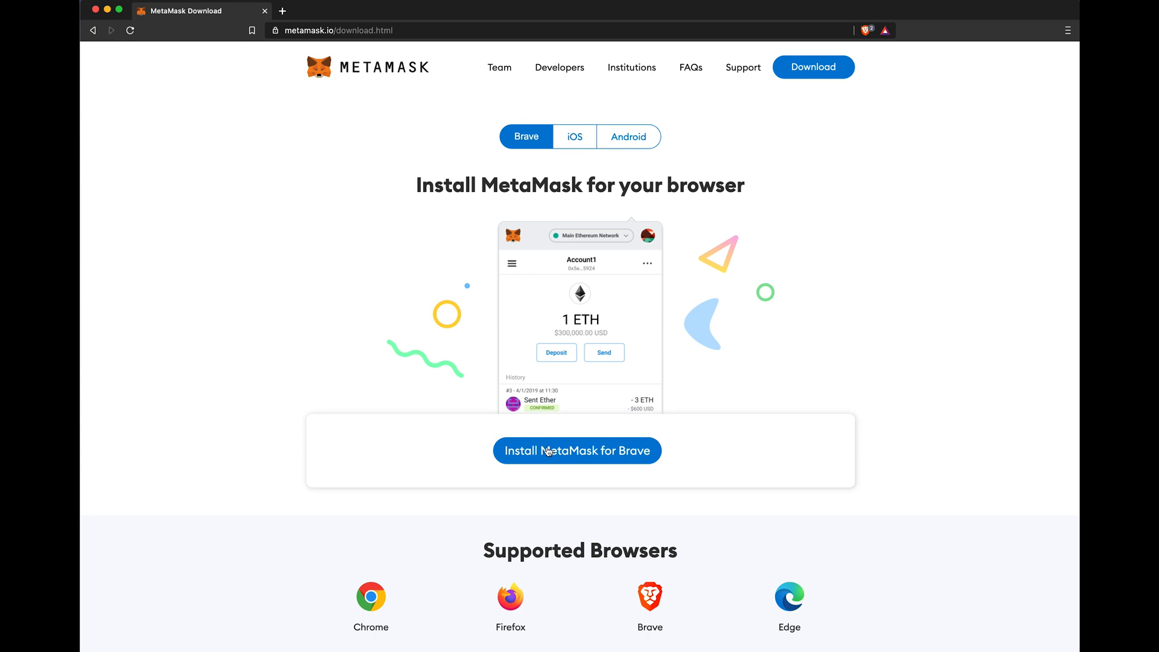
click(577, 451)
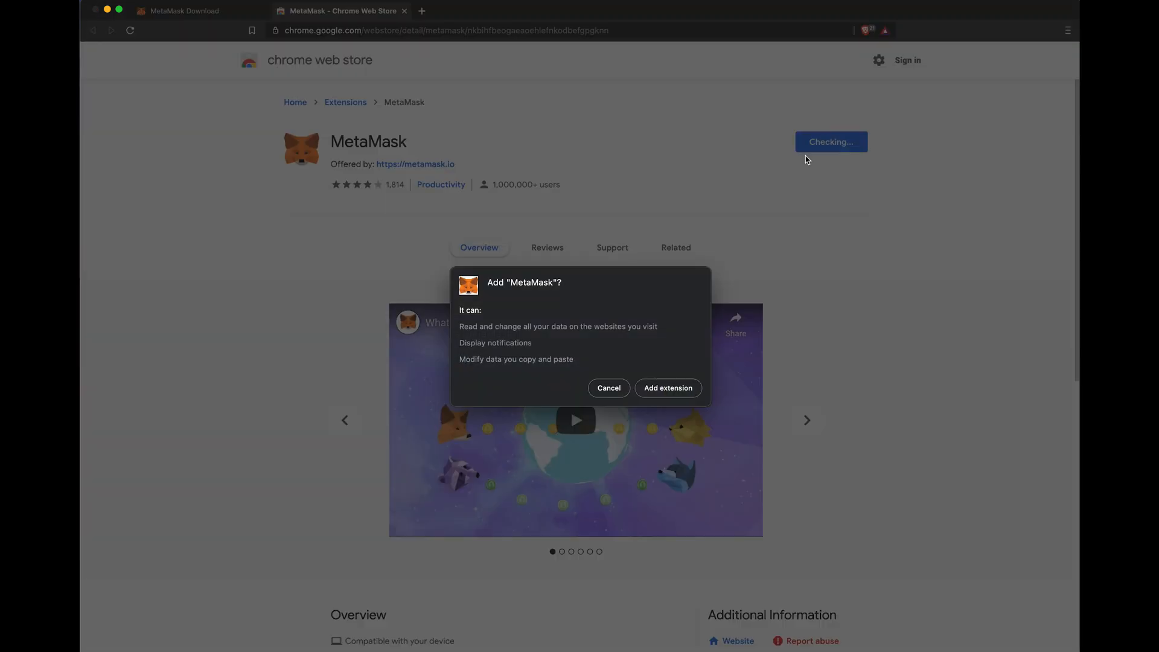
click(667, 388)
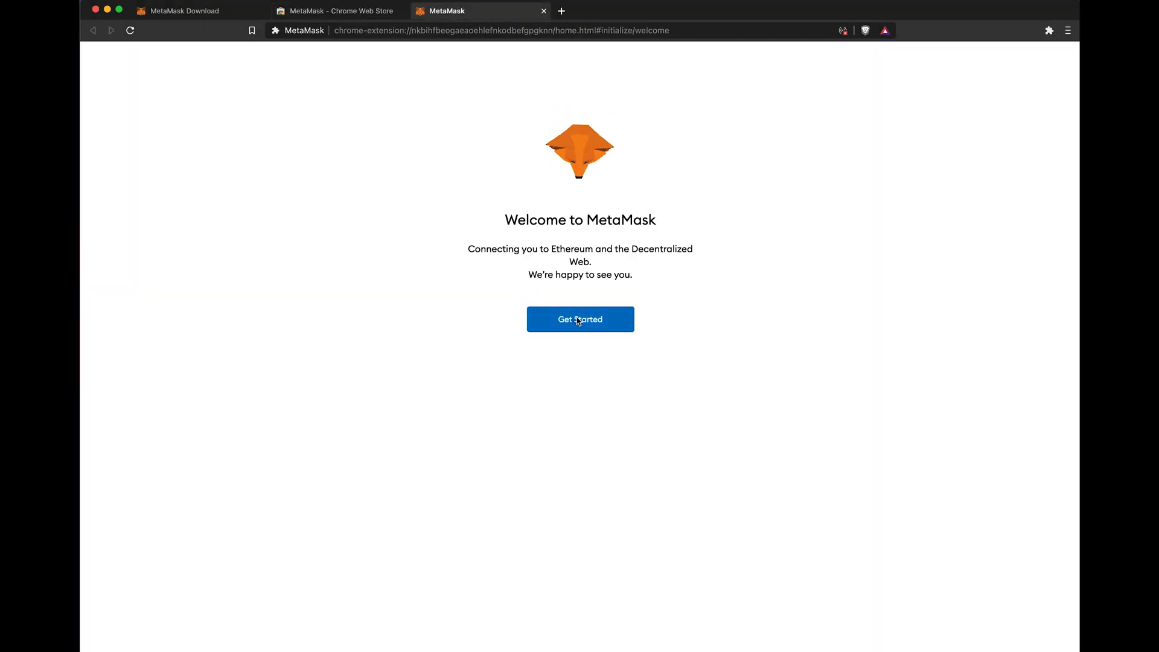
Create a password-protected MetaMask wallet and reveal its secret backup words.
click(579, 318)
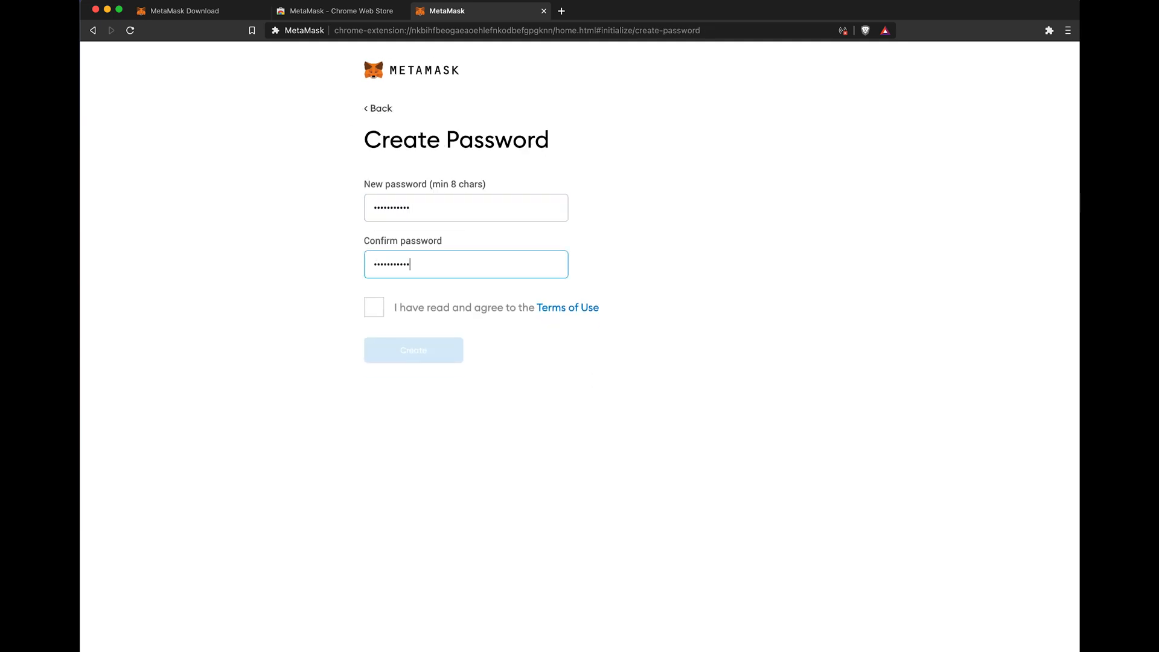
click(413, 349)
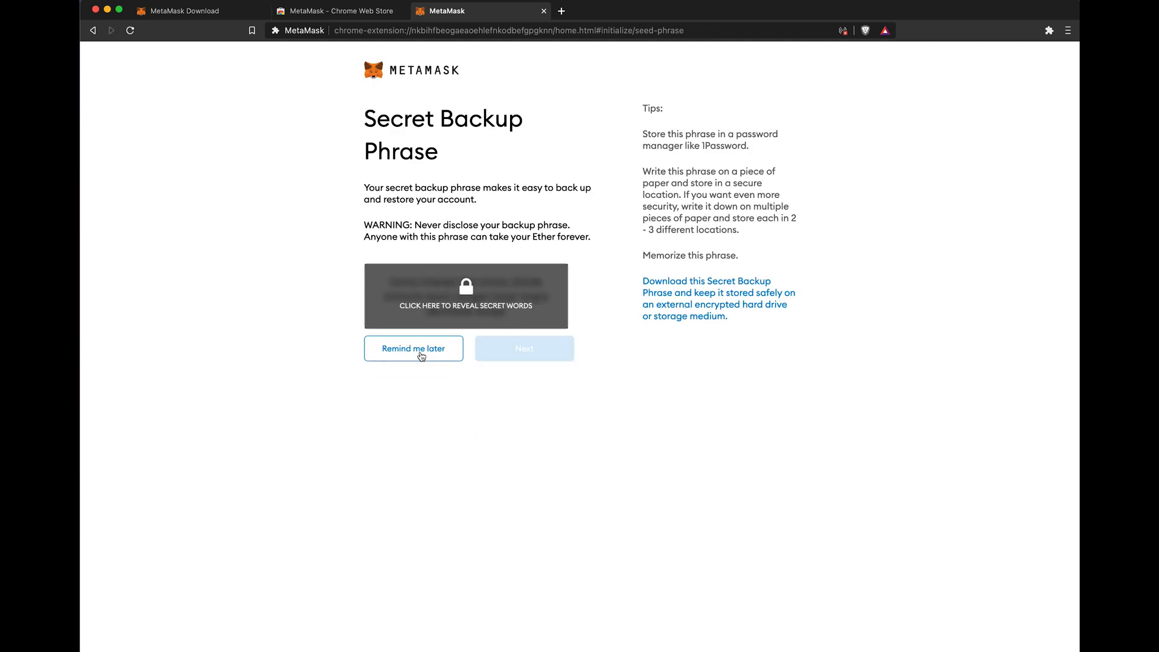
mouse_move(467, 305)
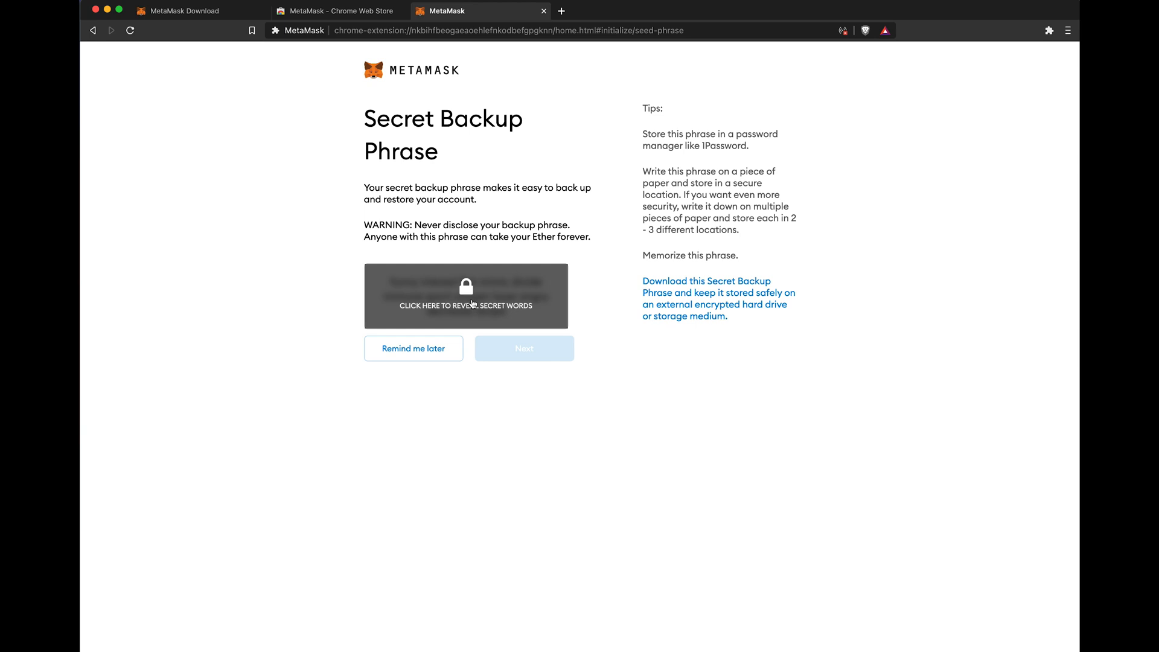
click(465, 295)
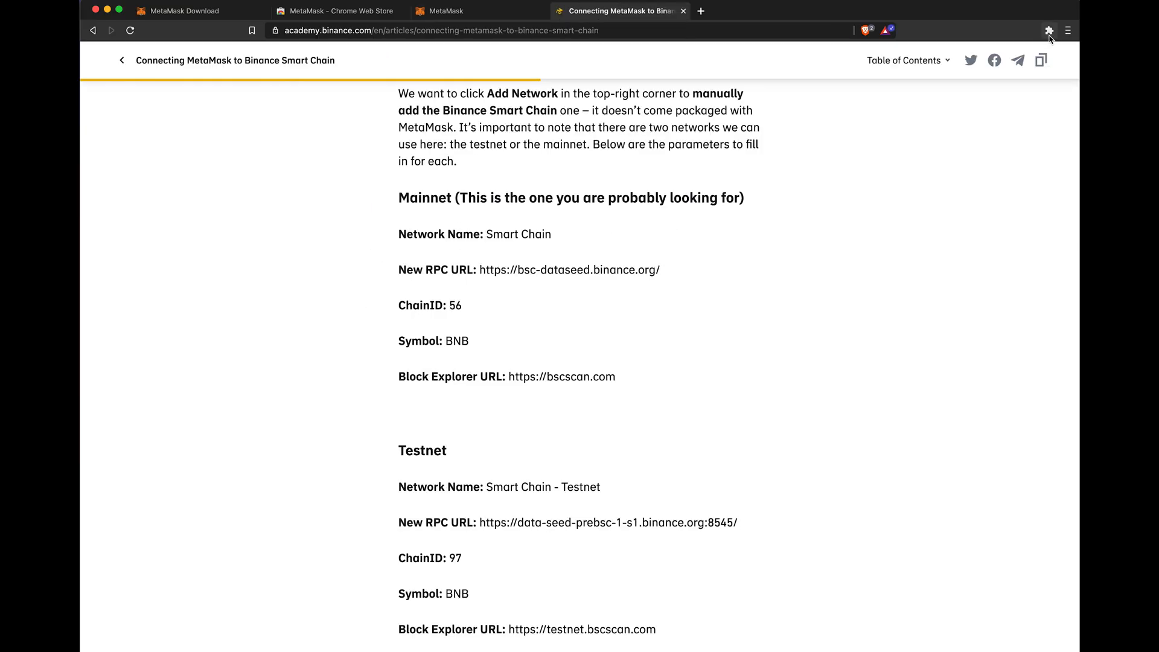
click(1048, 30)
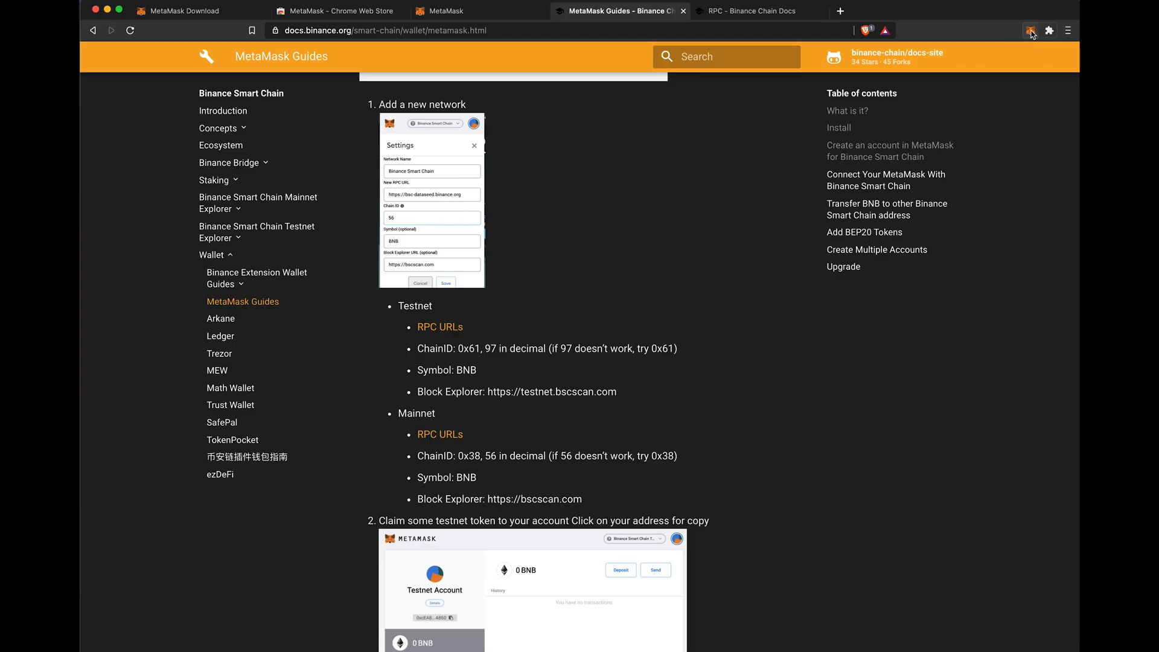
click(1030, 31)
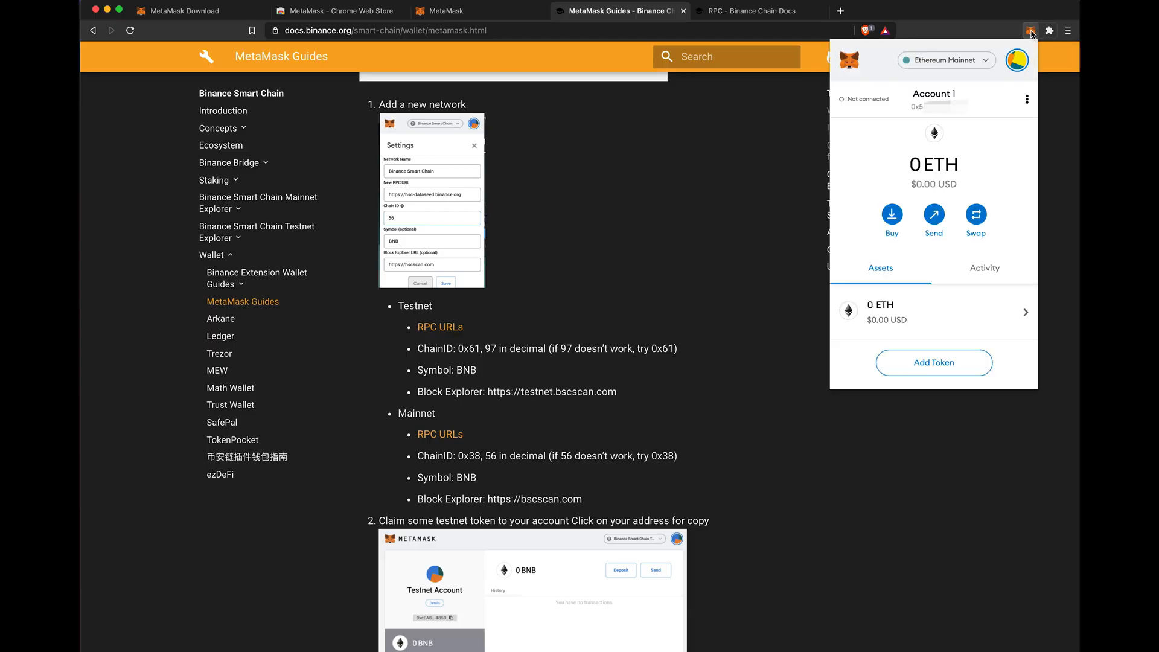
click(945, 60)
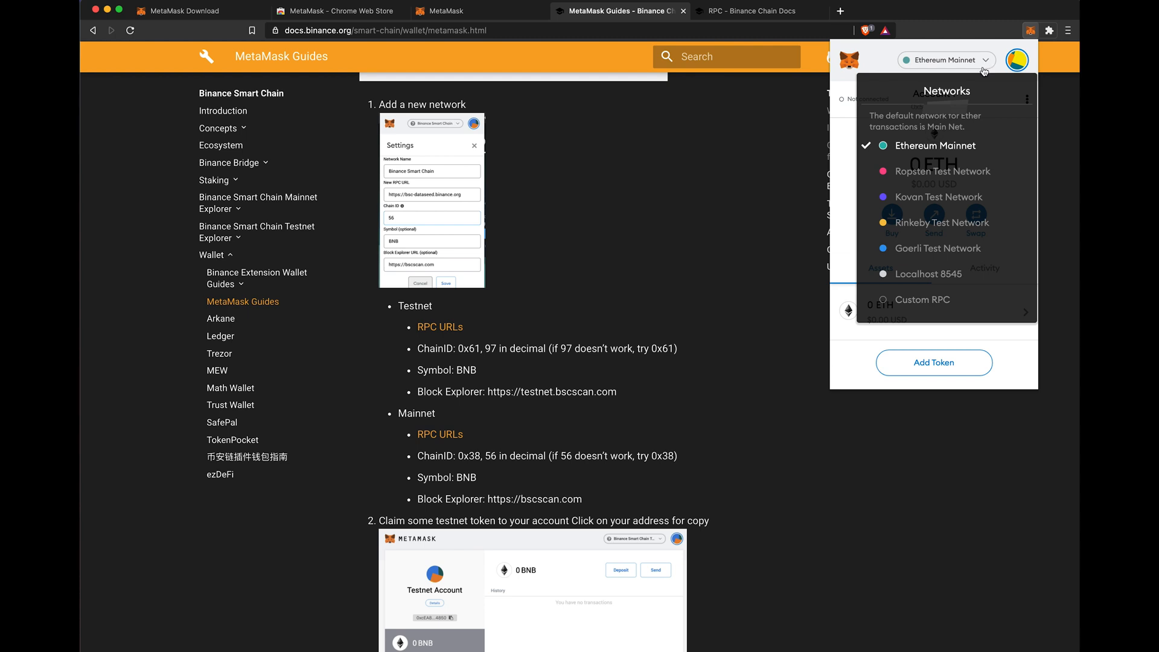
text(BSC)
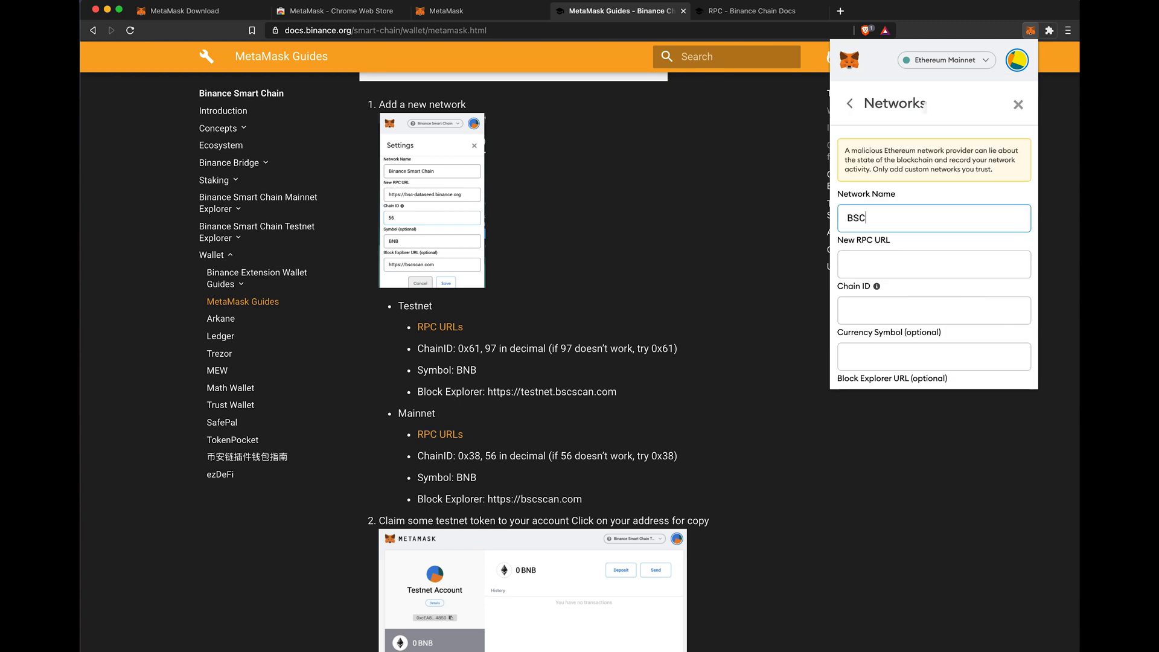
text(https://bsc-dataseed.binance.org/)
click(934, 356)
text(https://bscscan.com)
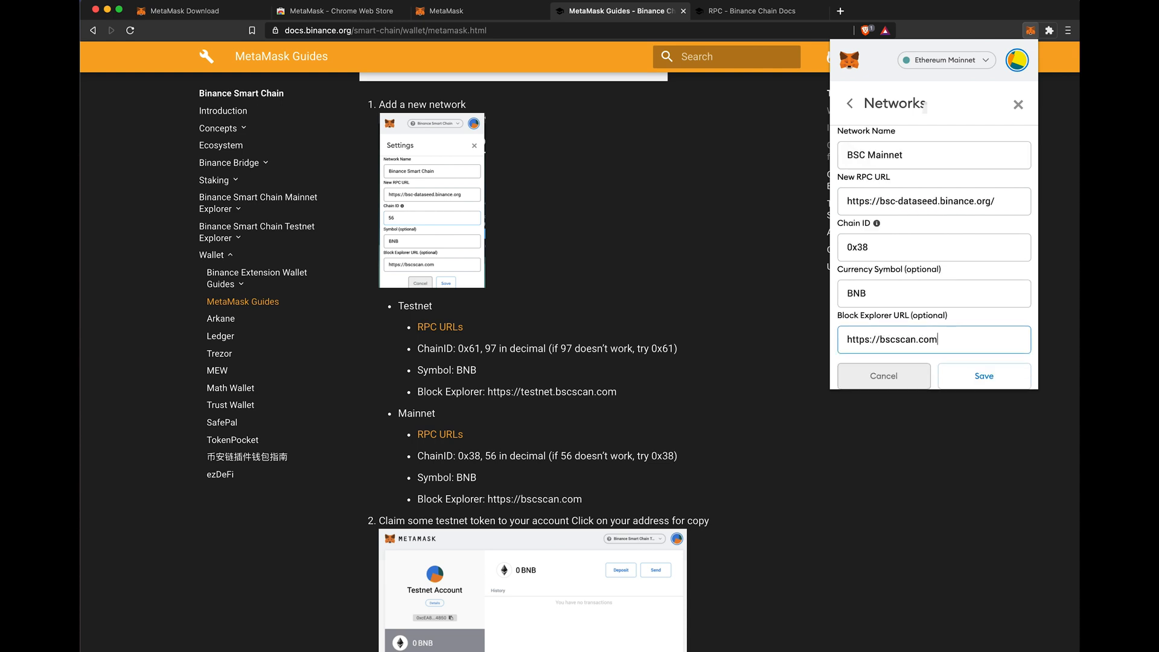
click(984, 376)
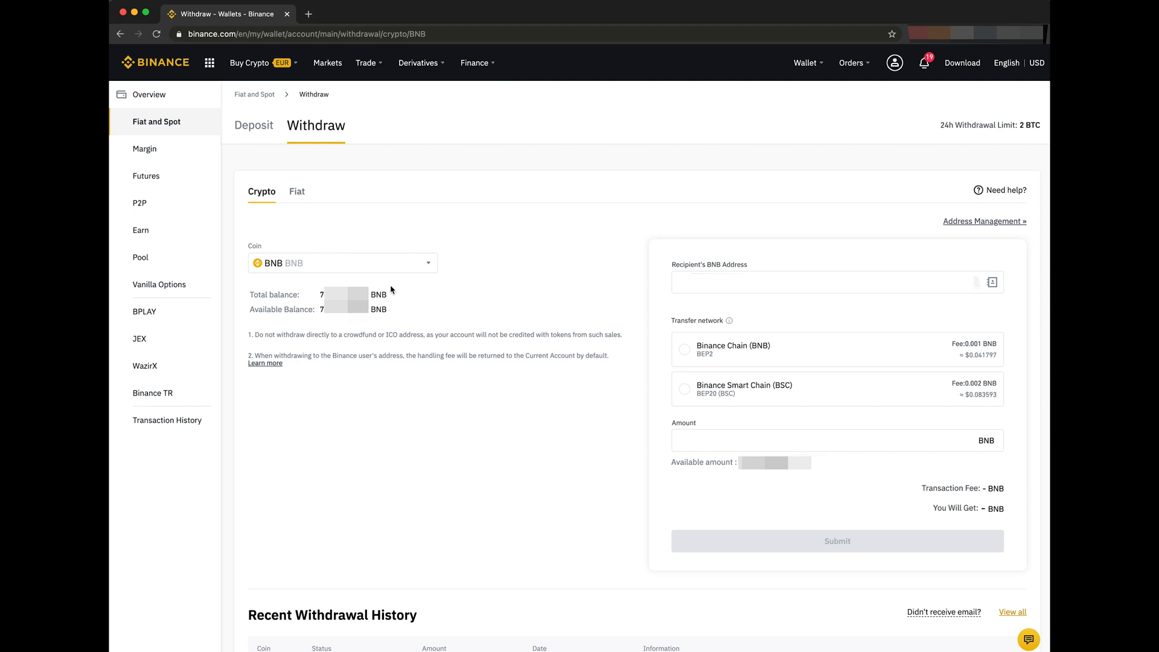
Enter the MetaMask address for BNB withdrawal, choose Binance Smart Chain, and accept the warning.
click(813, 282)
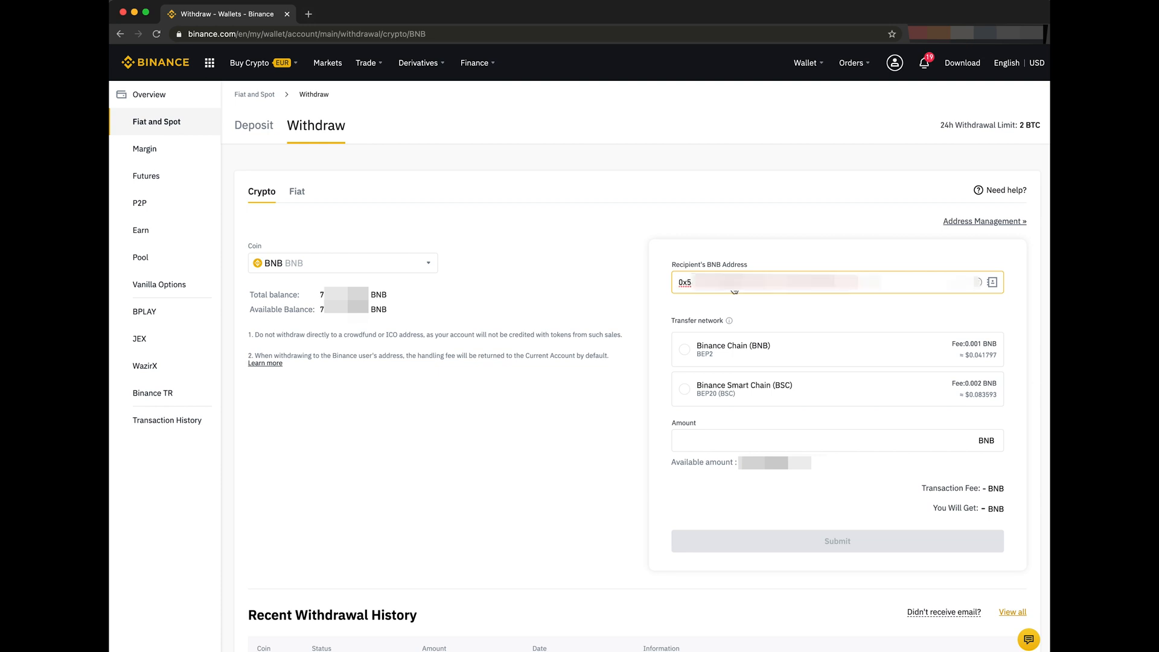
click(837, 389)
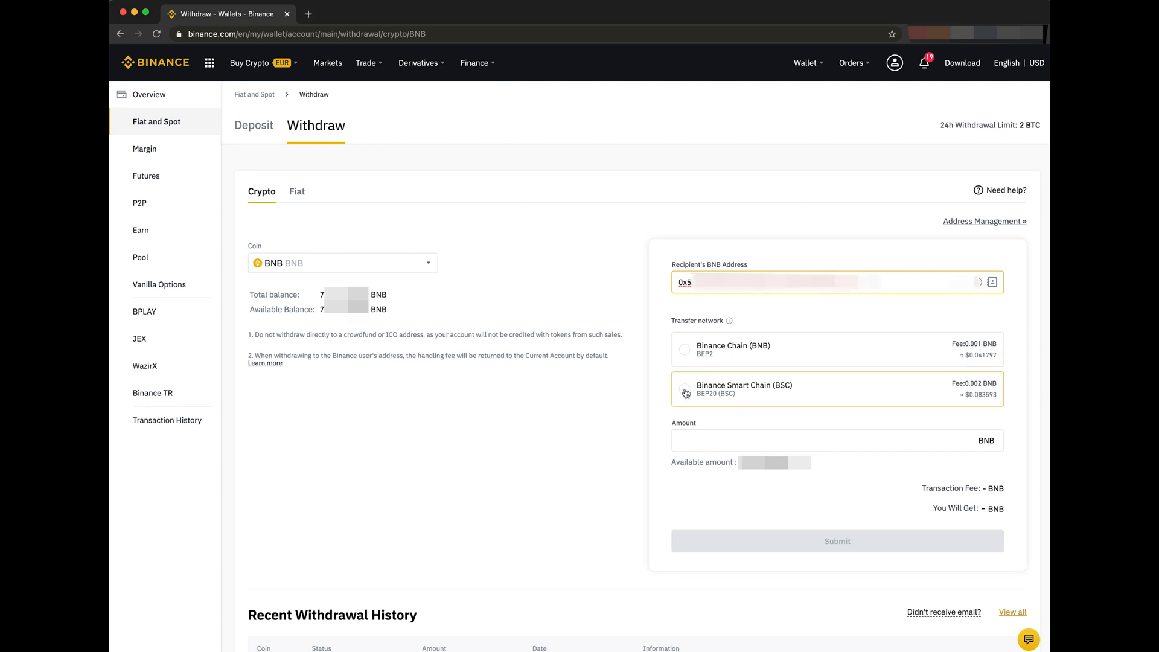
click(684, 388)
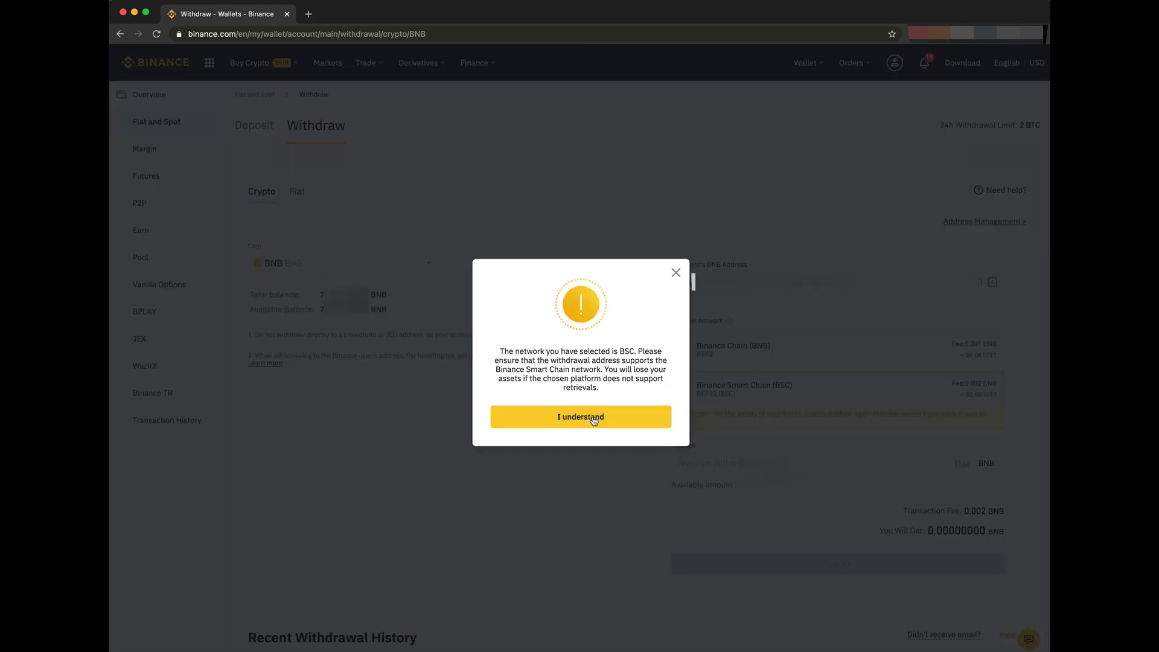
click(579, 416)
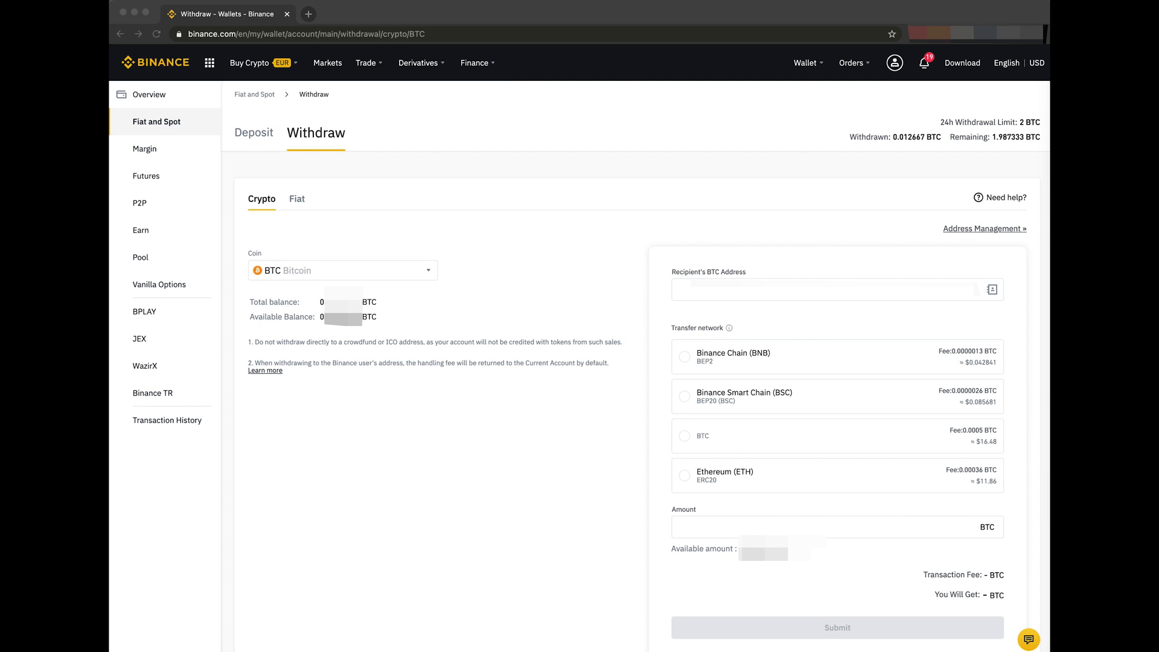
Withdraw BTC to the 0x5… wallet address over Binance Smart Chain, amount 0.01001 BTC.
click(813, 289)
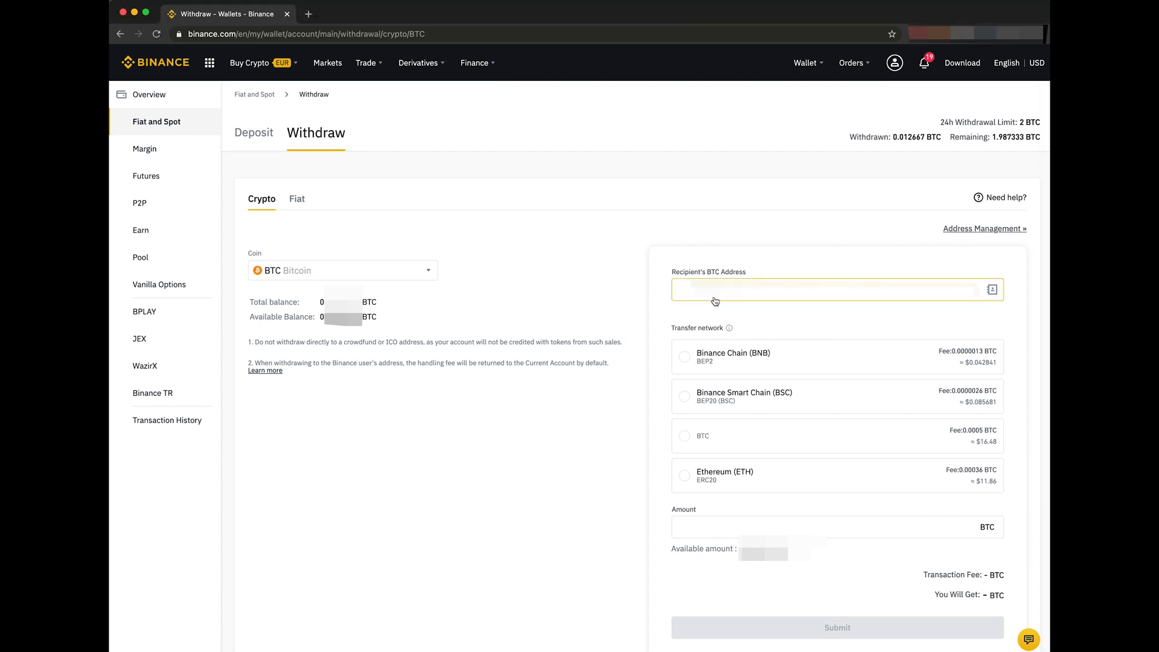
text(0x5)
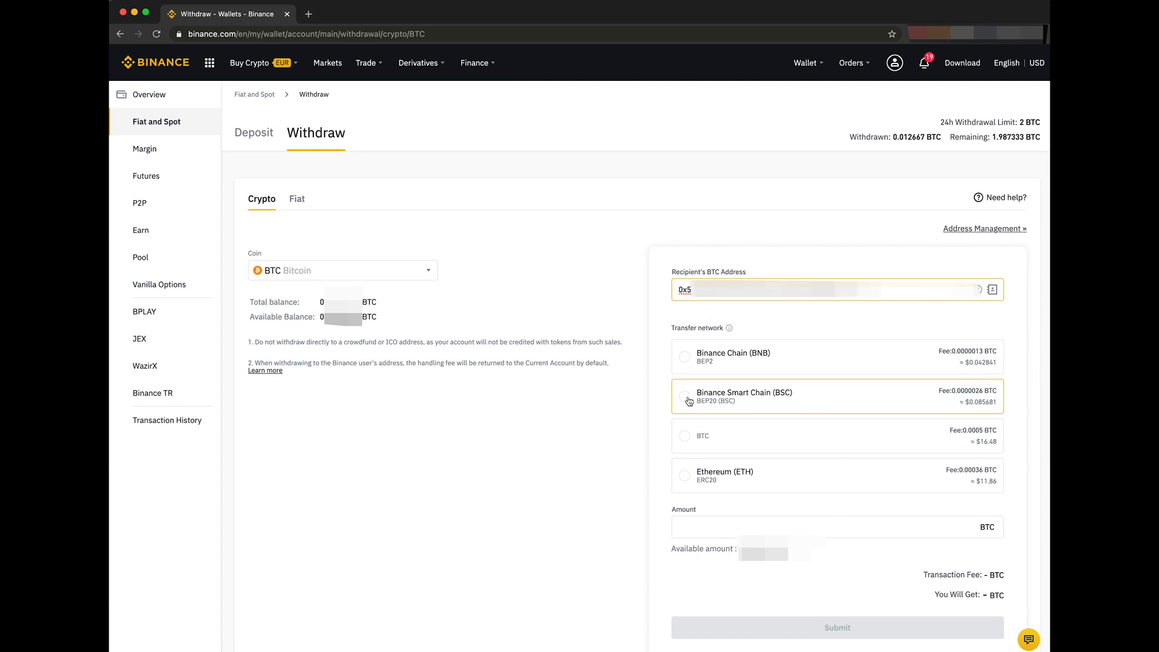
click(685, 395)
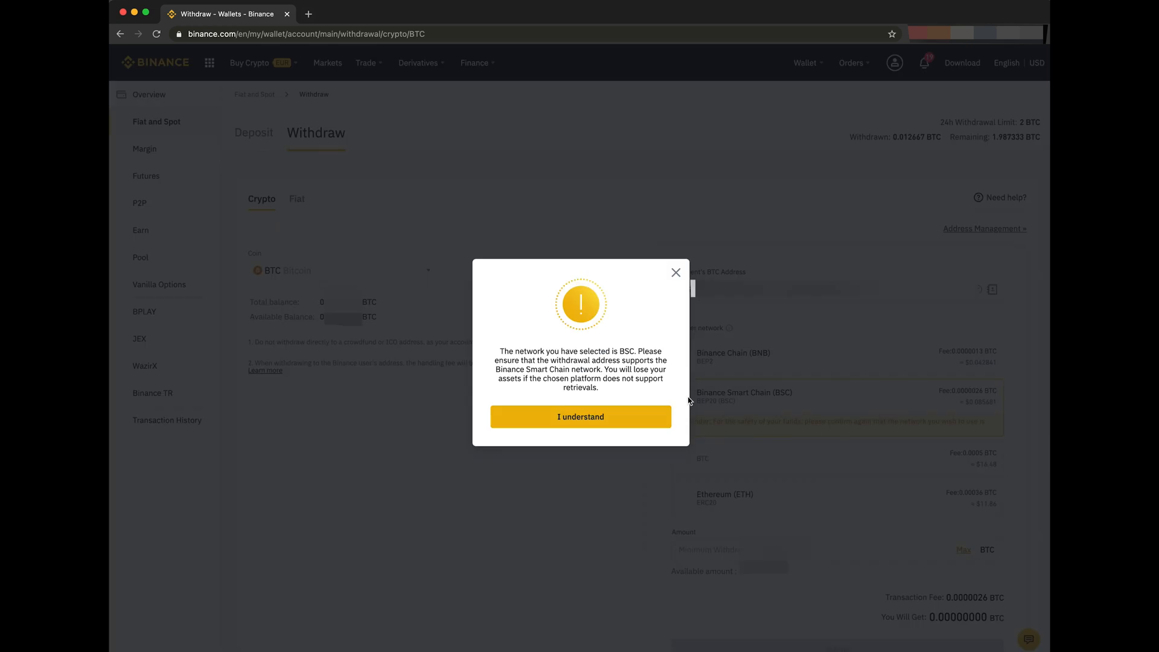
click(580, 416)
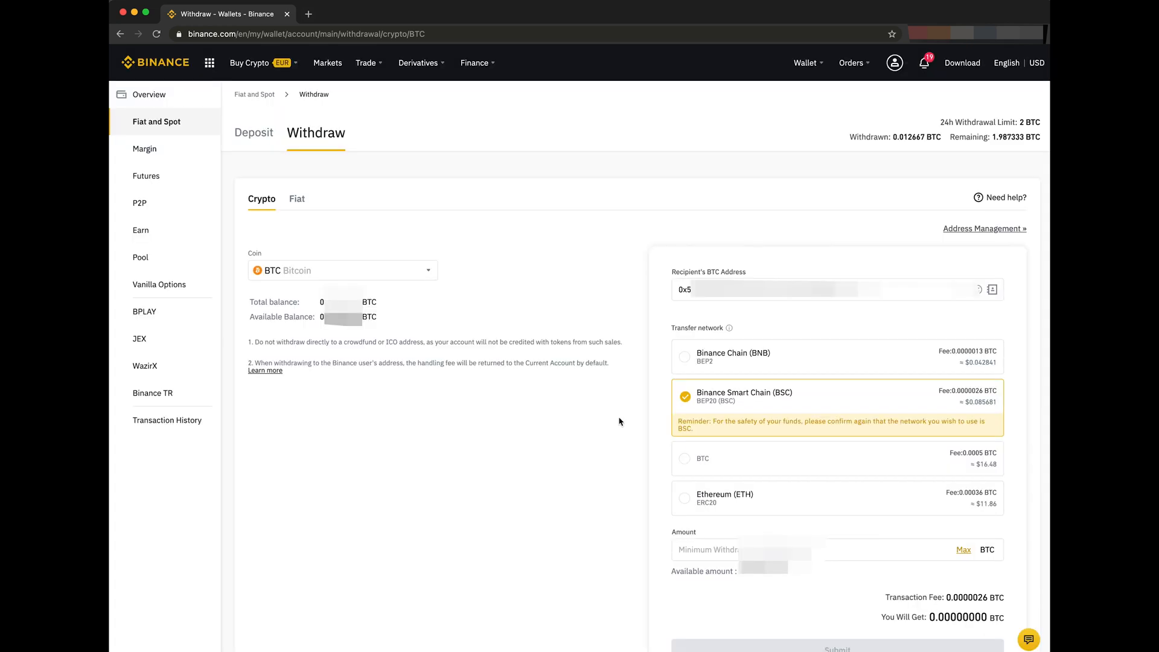
text(0.01001)
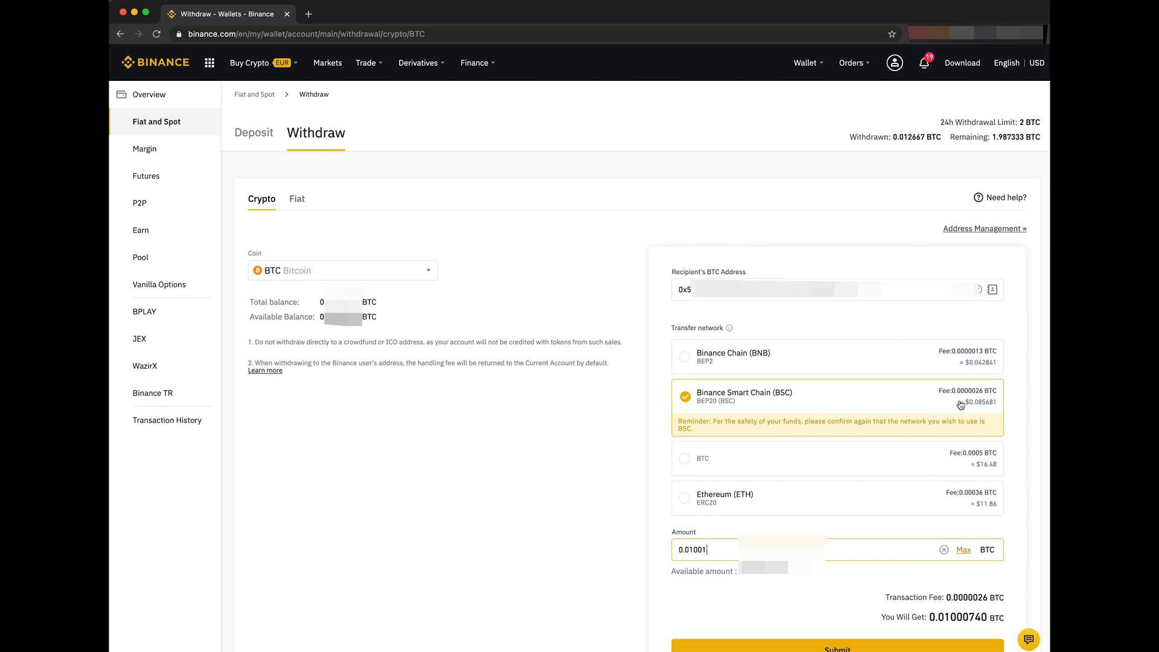
mouse_move(962, 406)
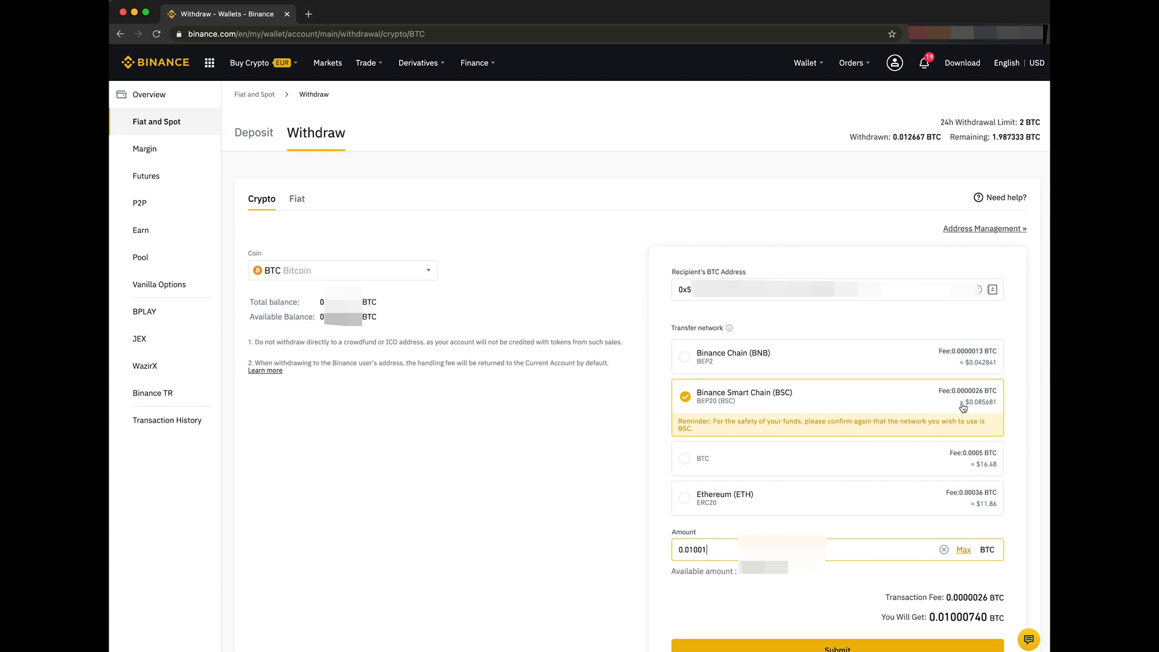
mouse_move(987, 410)
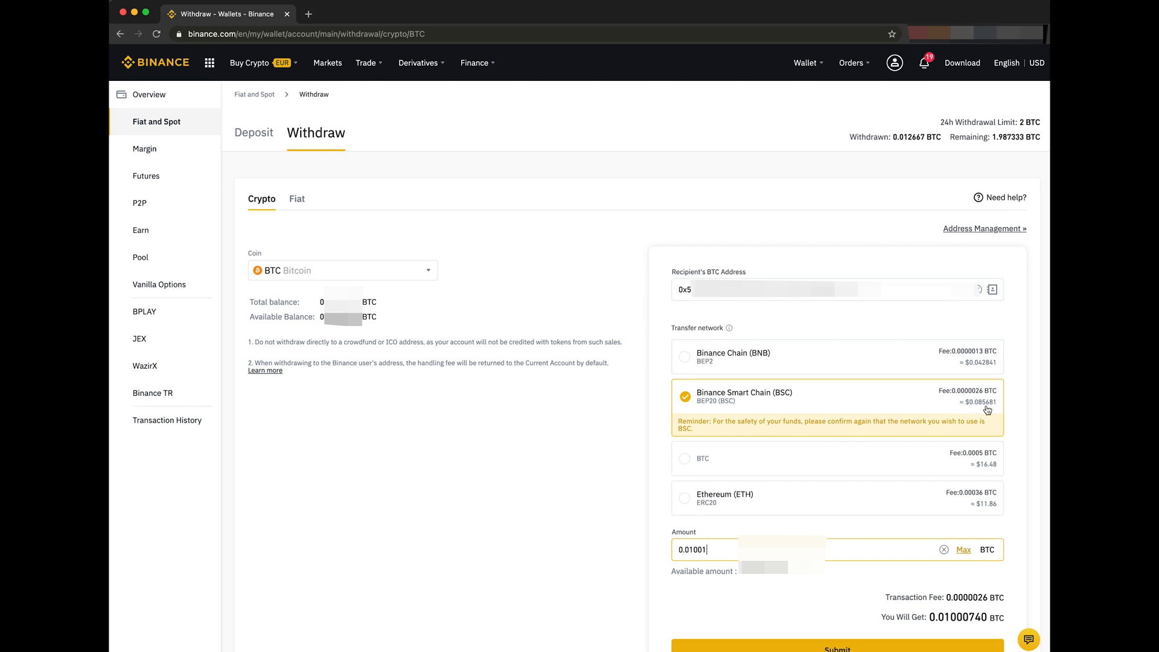
mouse_move(865, 411)
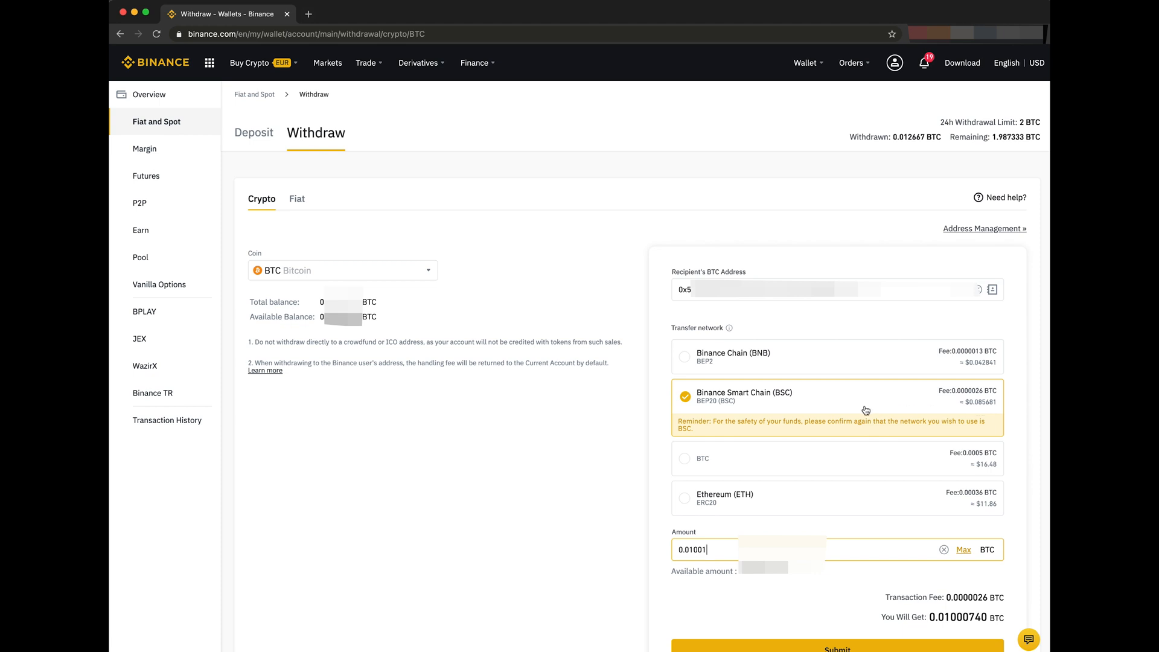
mouse_move(978, 413)
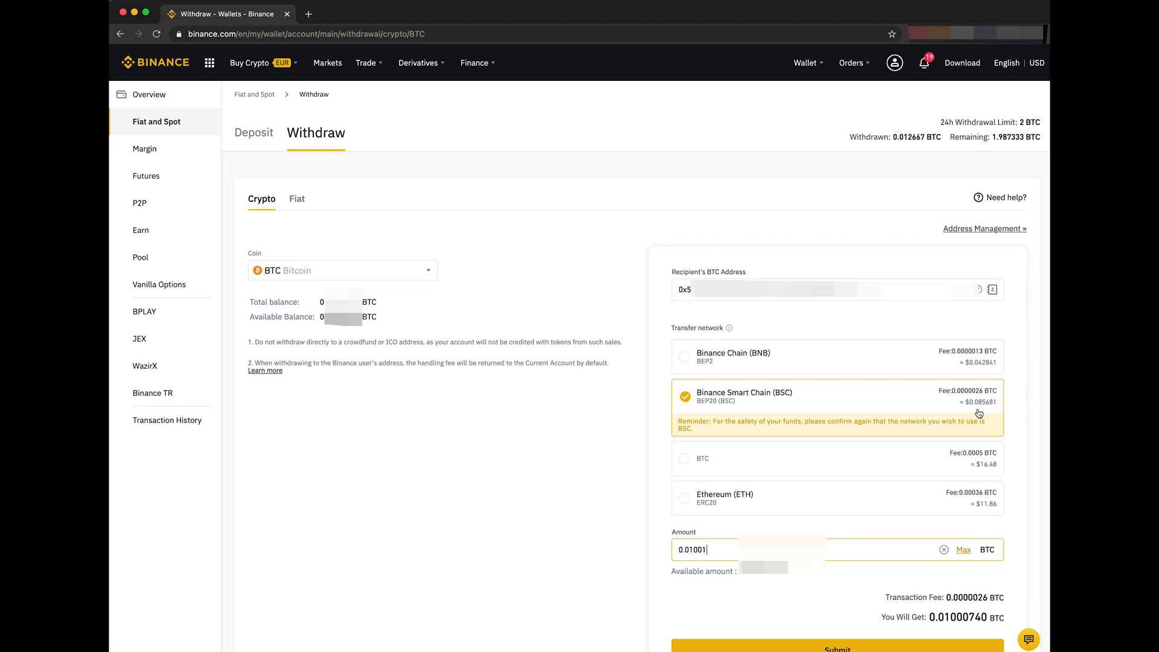
mouse_move(852, 612)
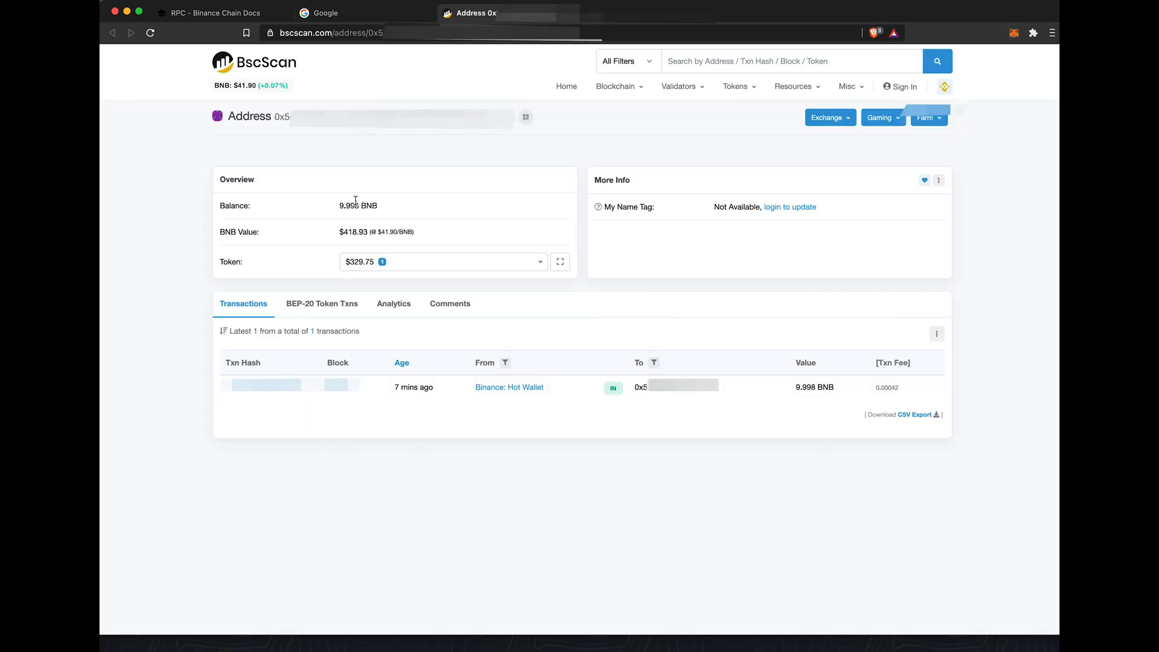
Check the wallet's 9.998 BNB balance from Binance on BscScan.
click(442, 261)
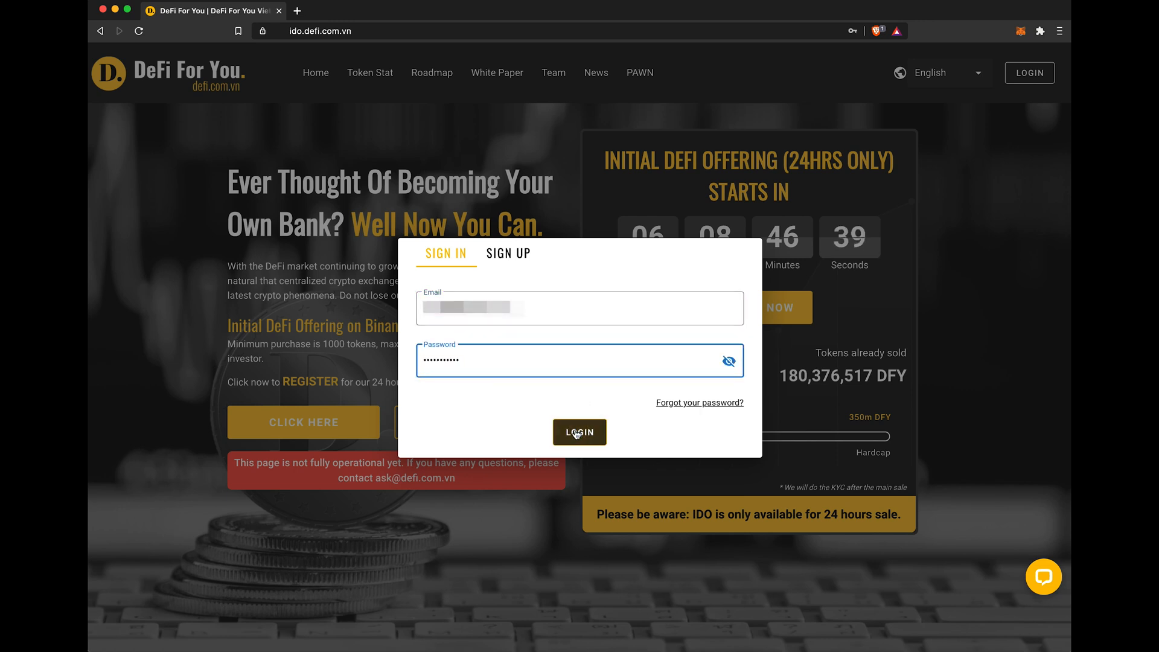
Log into DeFi For You, connect MetaMask, and view the 9.998 BNB and 0.01001 BTC.
click(579, 432)
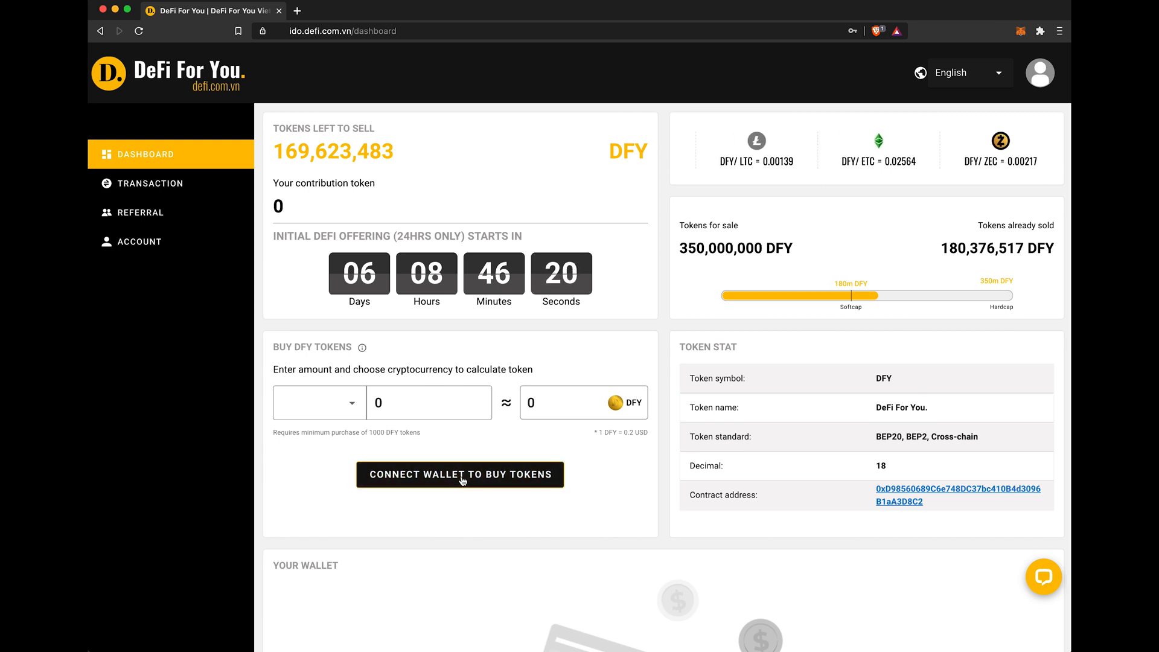
click(458, 474)
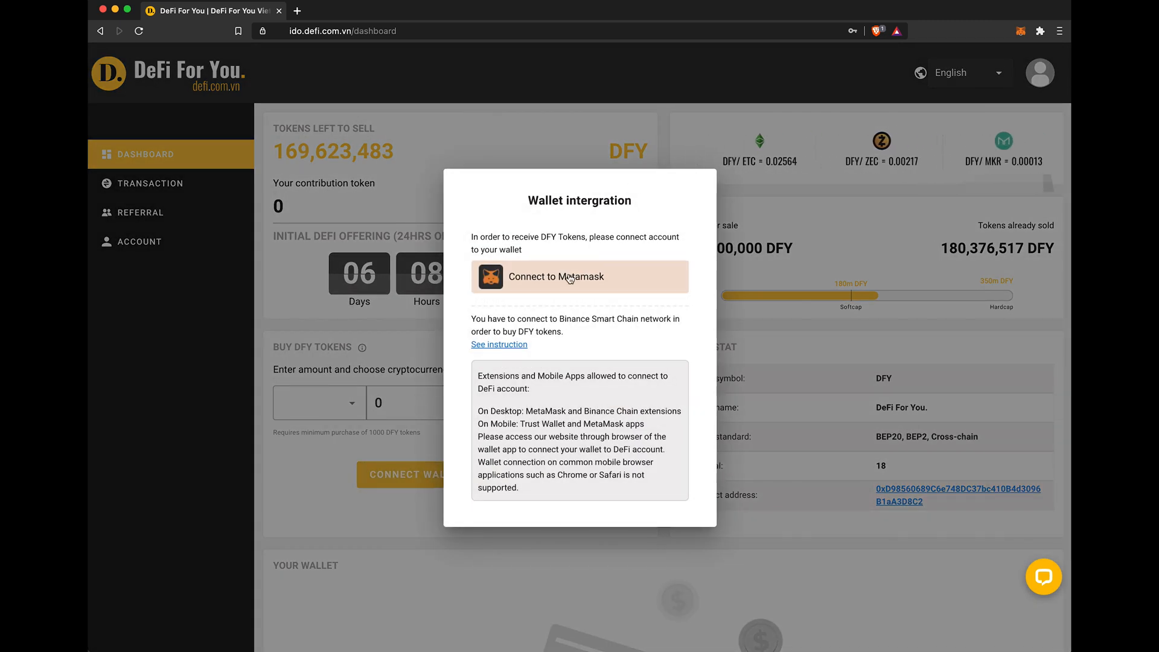
click(579, 276)
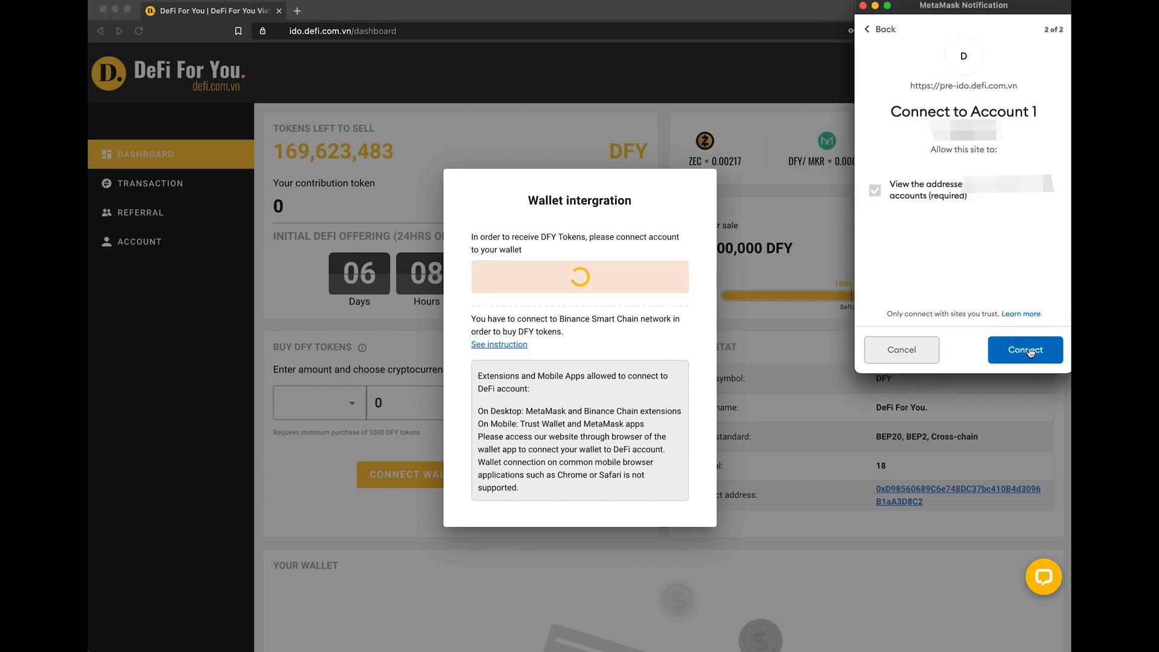
click(1024, 349)
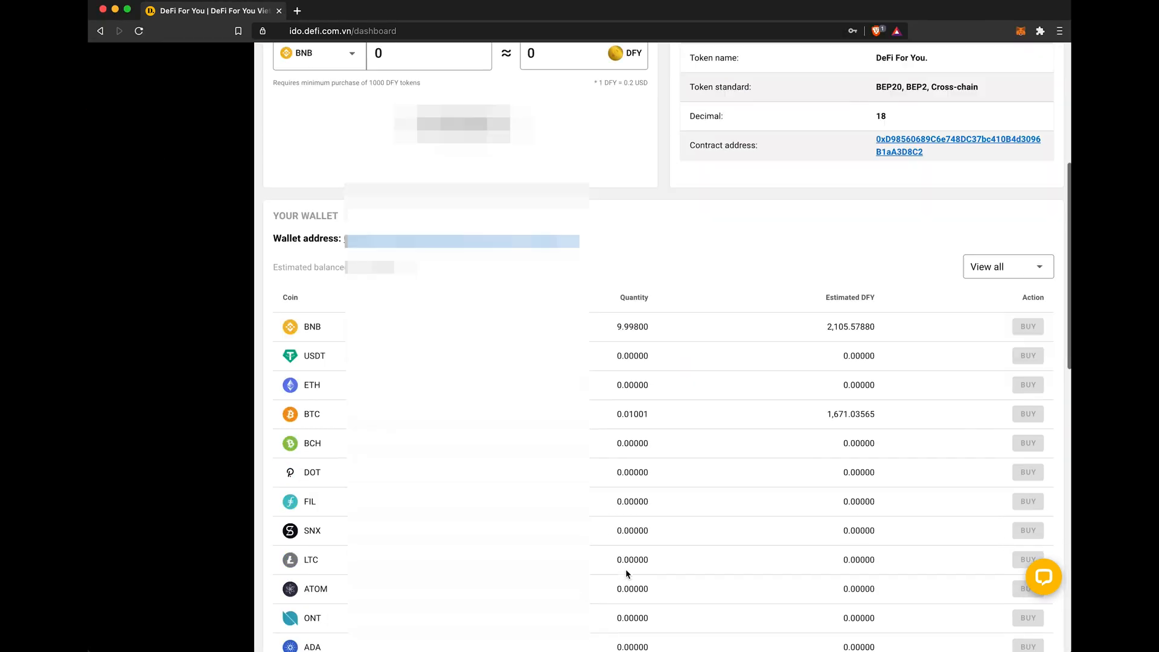
scroll(down, 3)
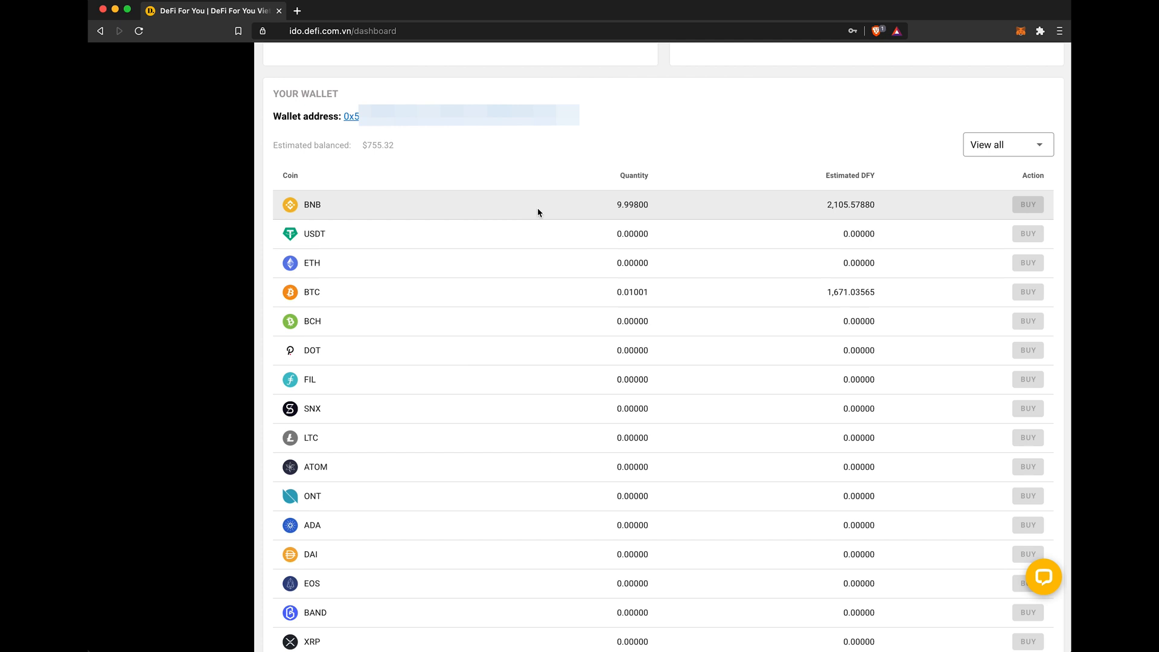
mouse_move(551, 306)
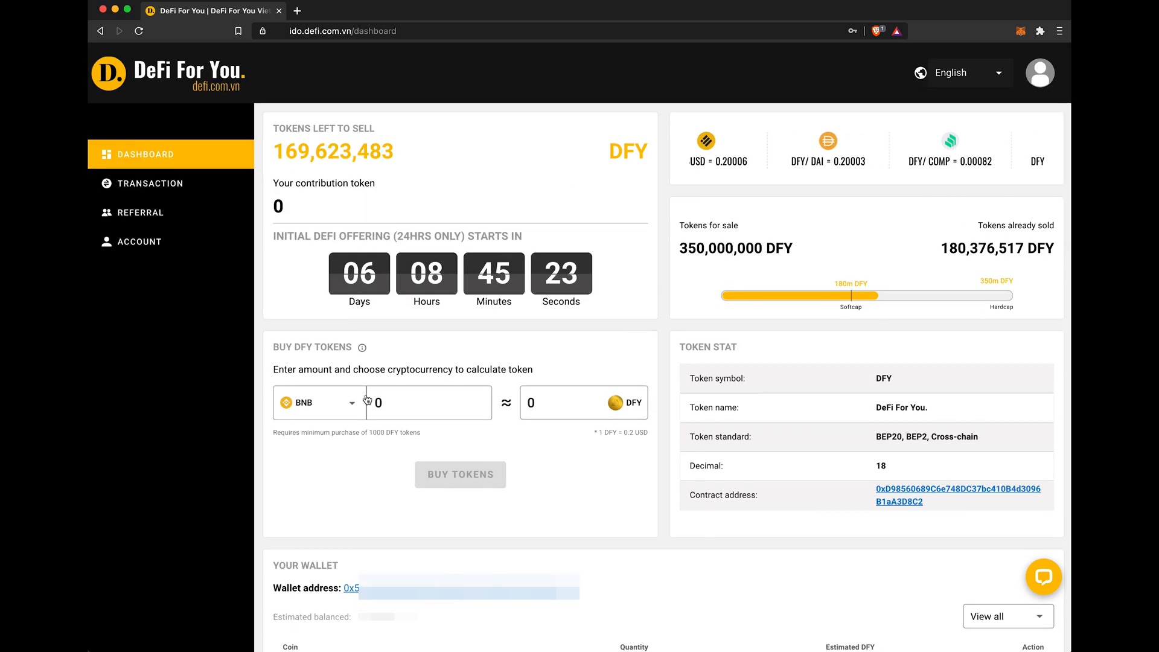
Enter 9.9 BNB as the DFY token purchase amount.
text(9)
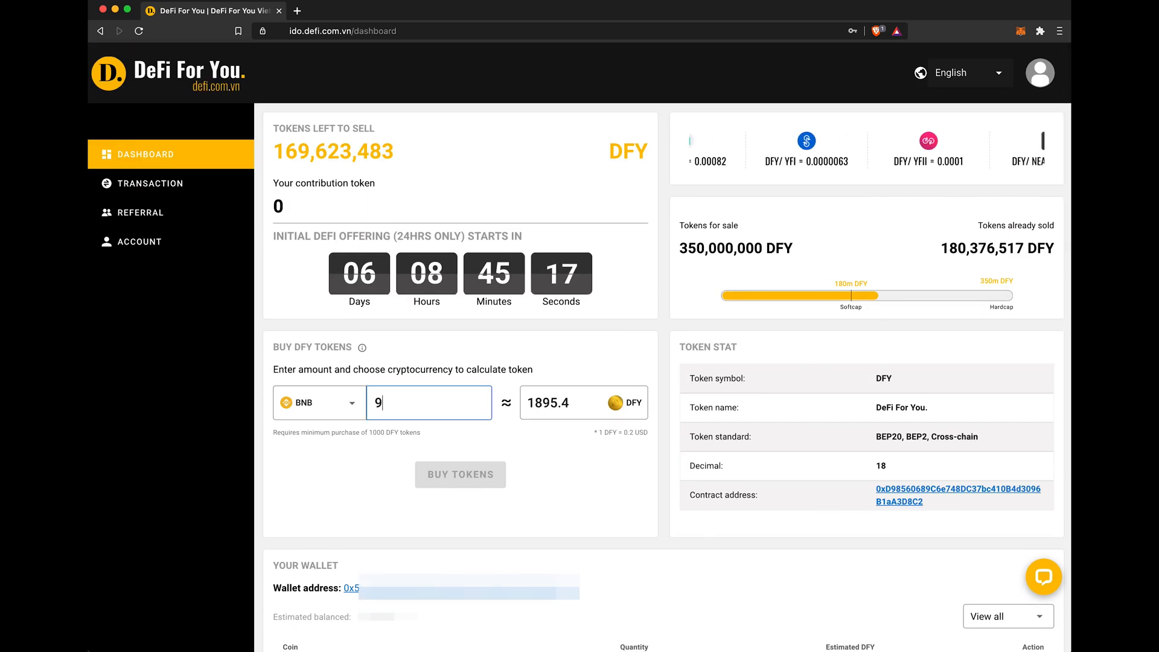
text(.9)
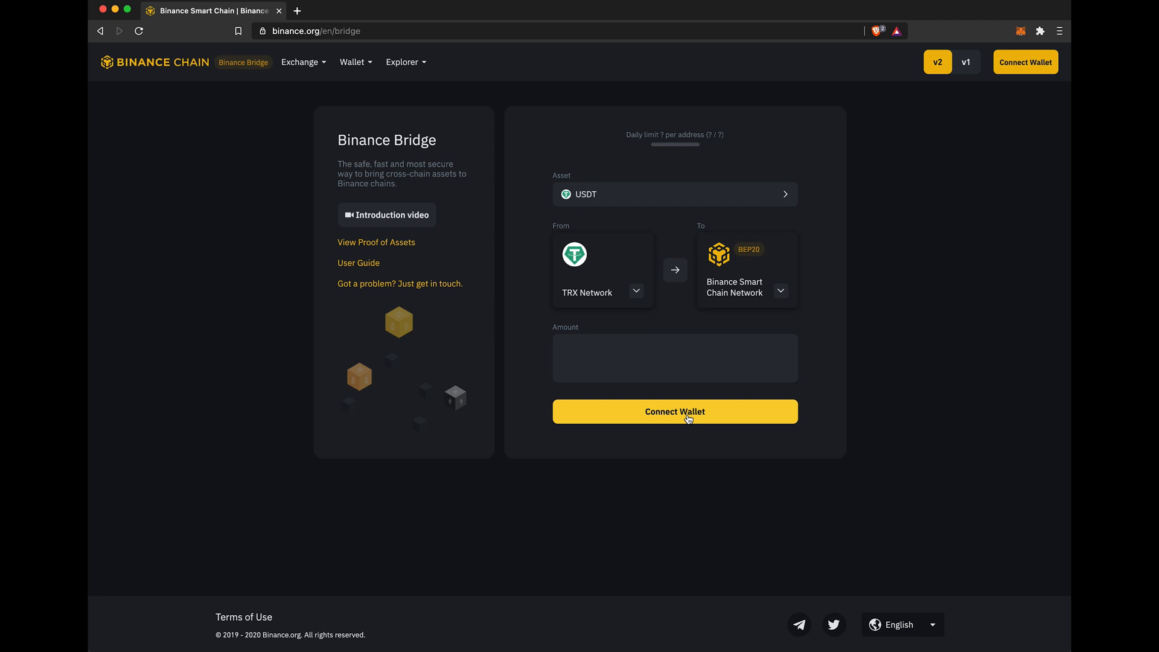
Connect the MetaMask wallet to Binance Bridge.
click(674, 411)
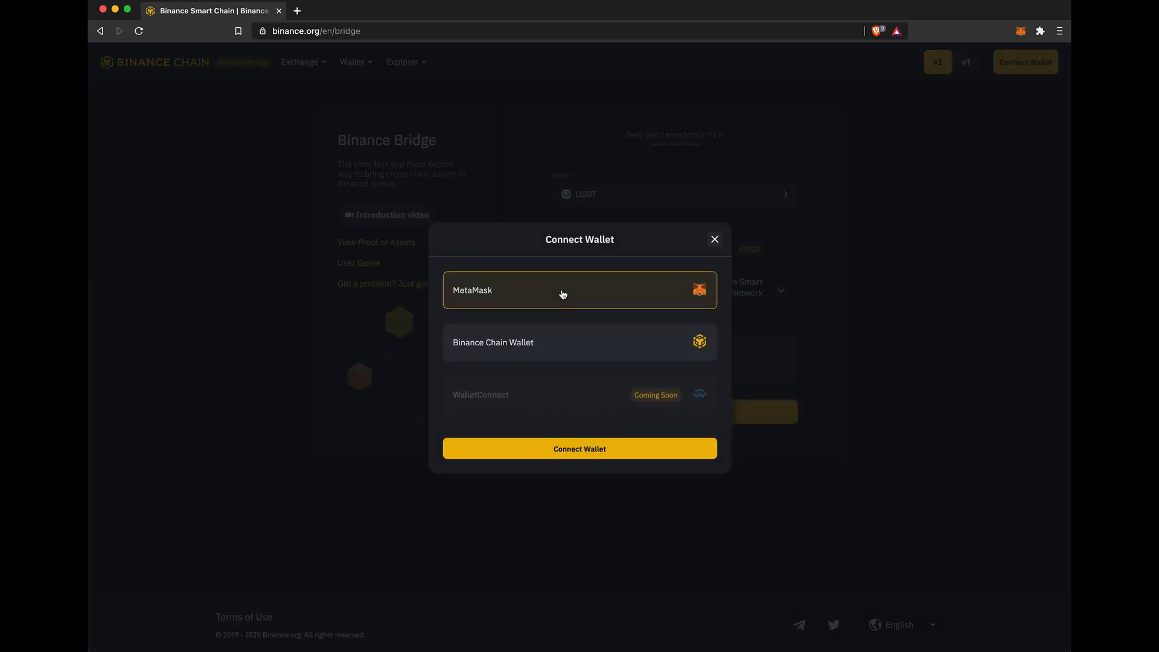
click(579, 447)
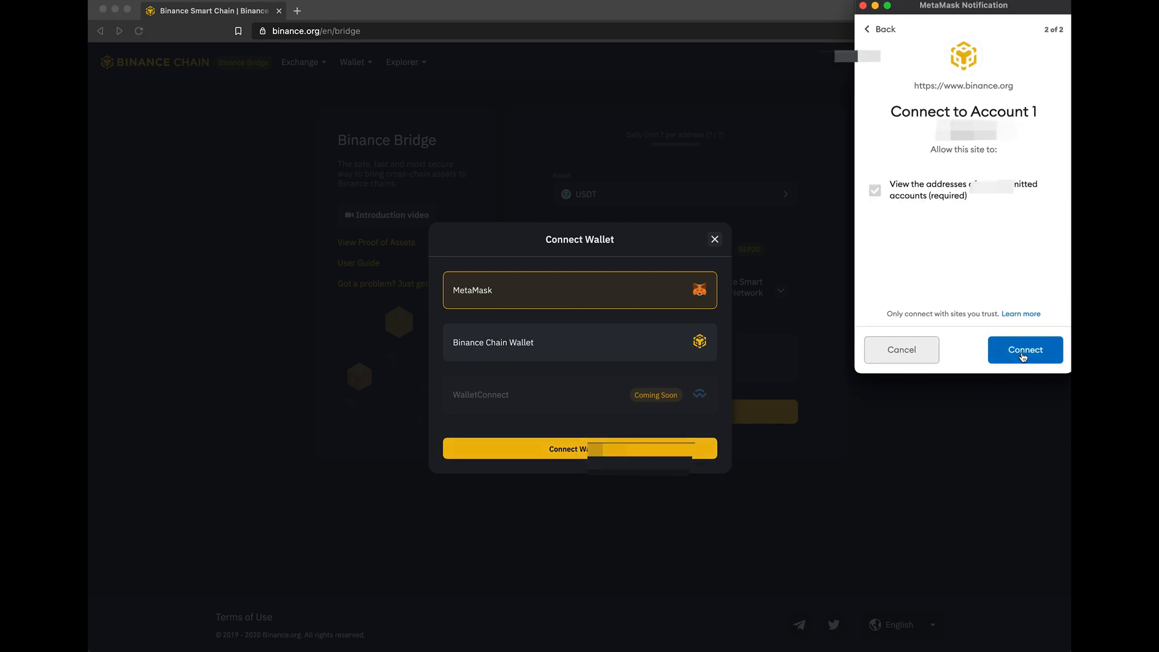
click(1024, 349)
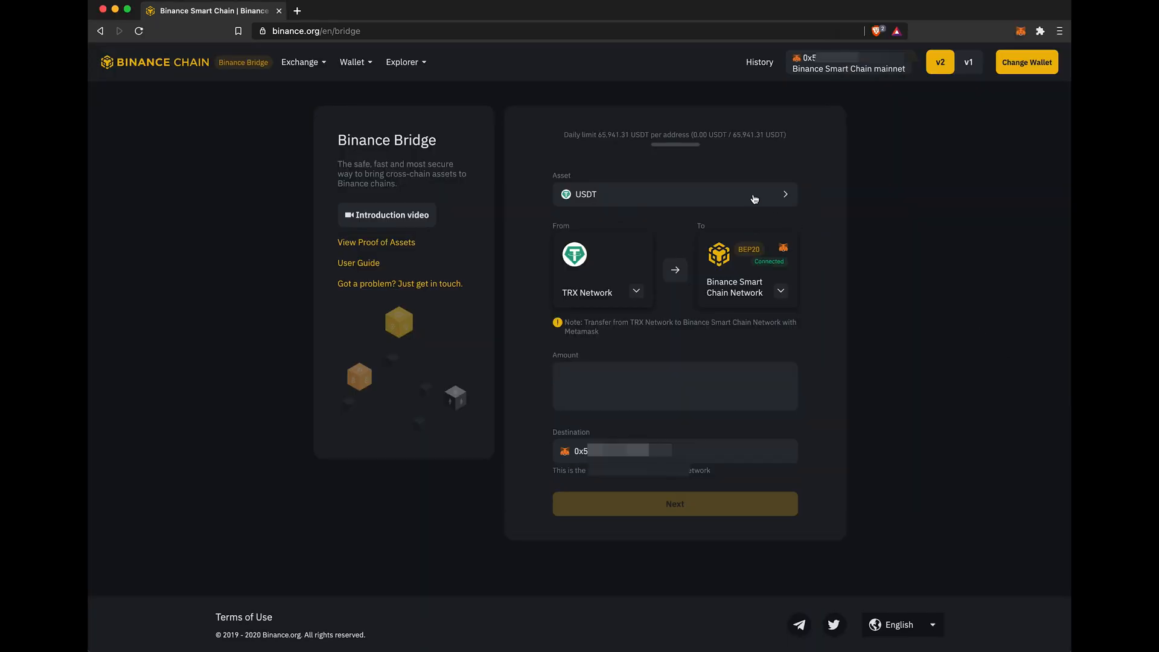
Bridge 0.40 BTC to Binance Smart Chain and confirm the transfer.
click(673, 194)
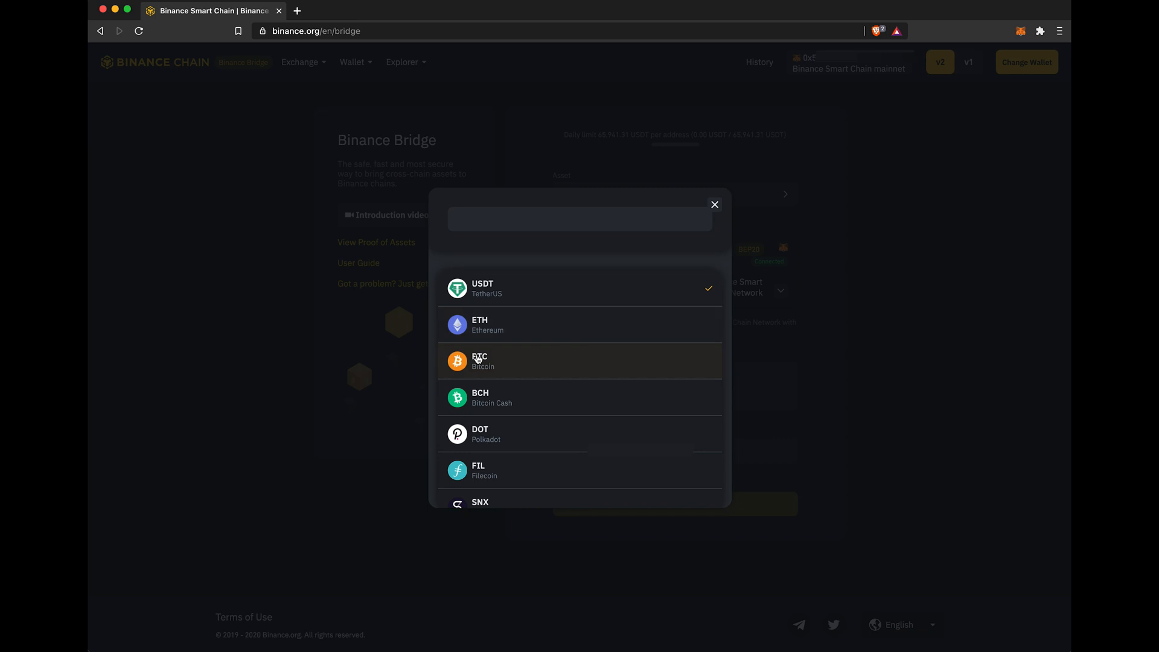
click(480, 361)
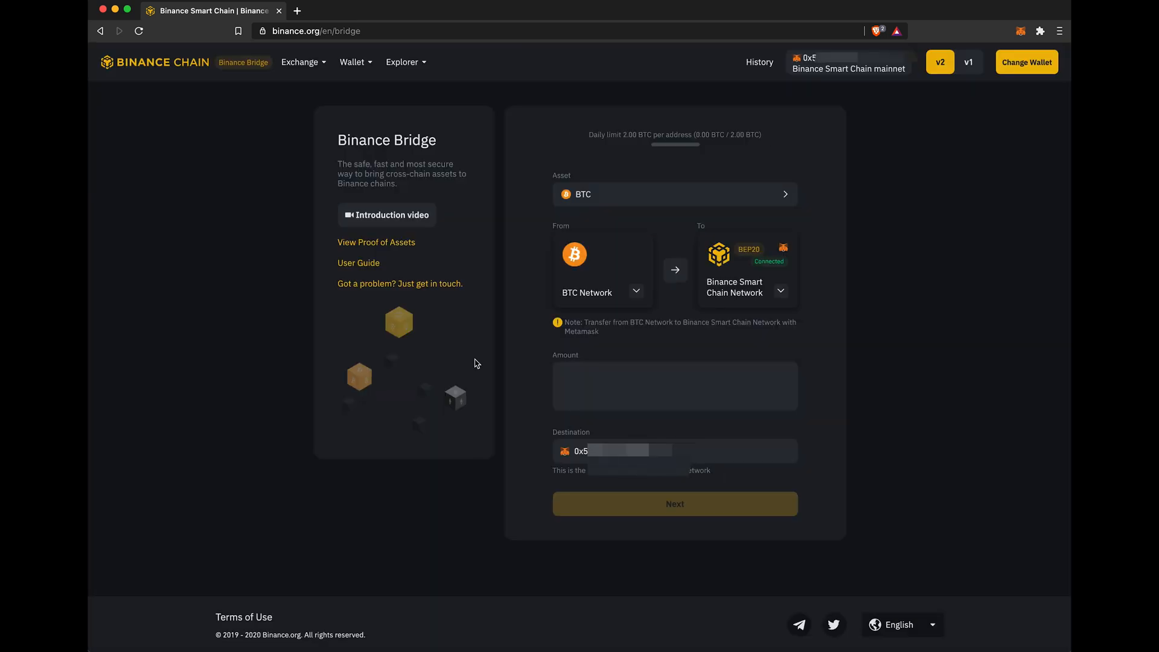
text(0.)
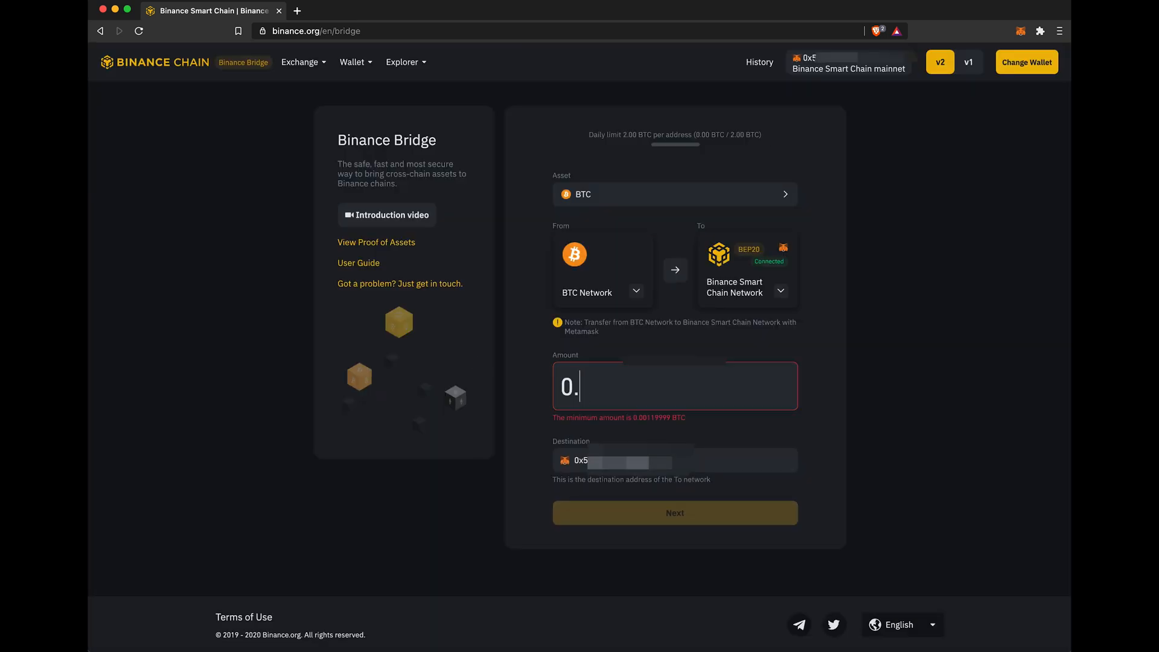
click(674, 512)
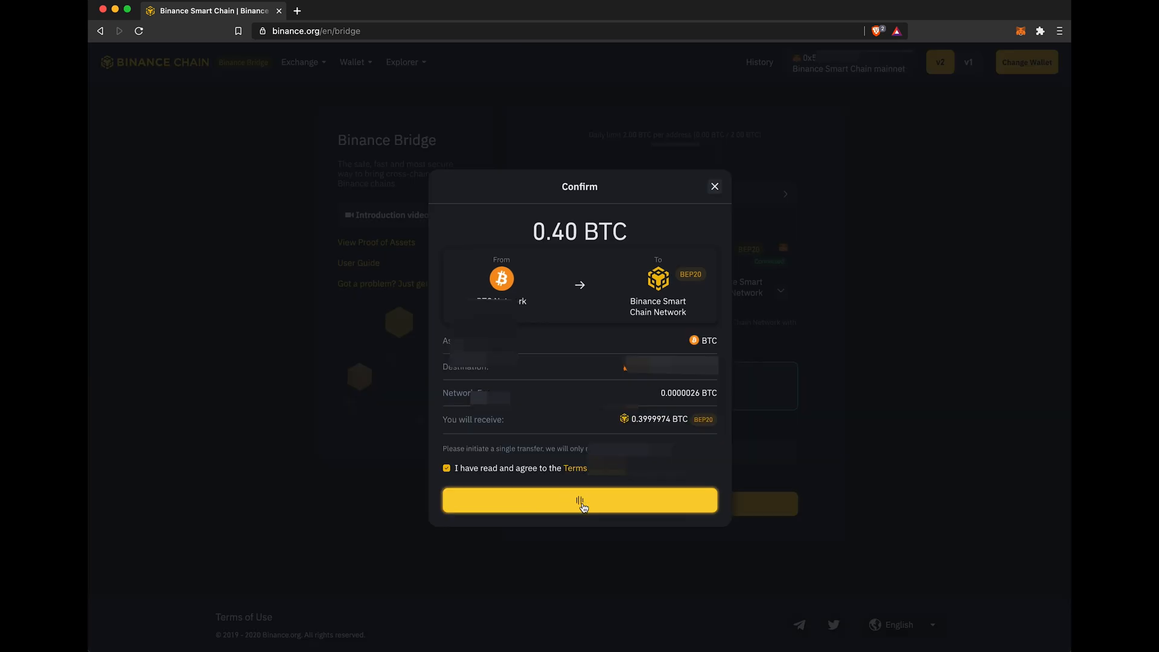
click(579, 500)
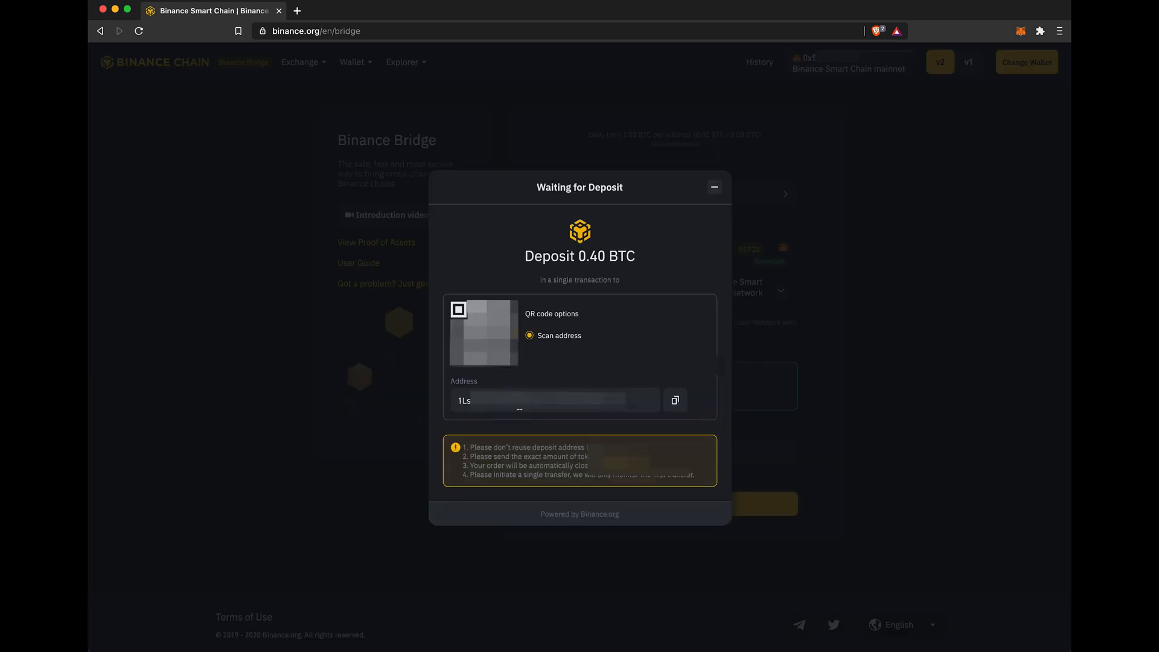